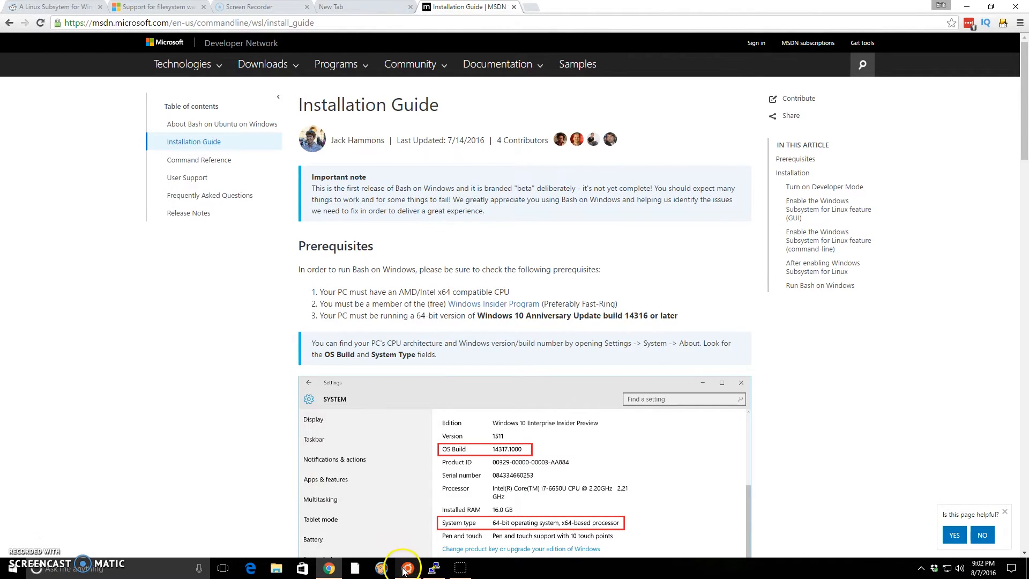
# Step: Skim the prerequisites, then reach the Windows Settings home via a Start search for 'set'
pyautogui.click(407, 568)
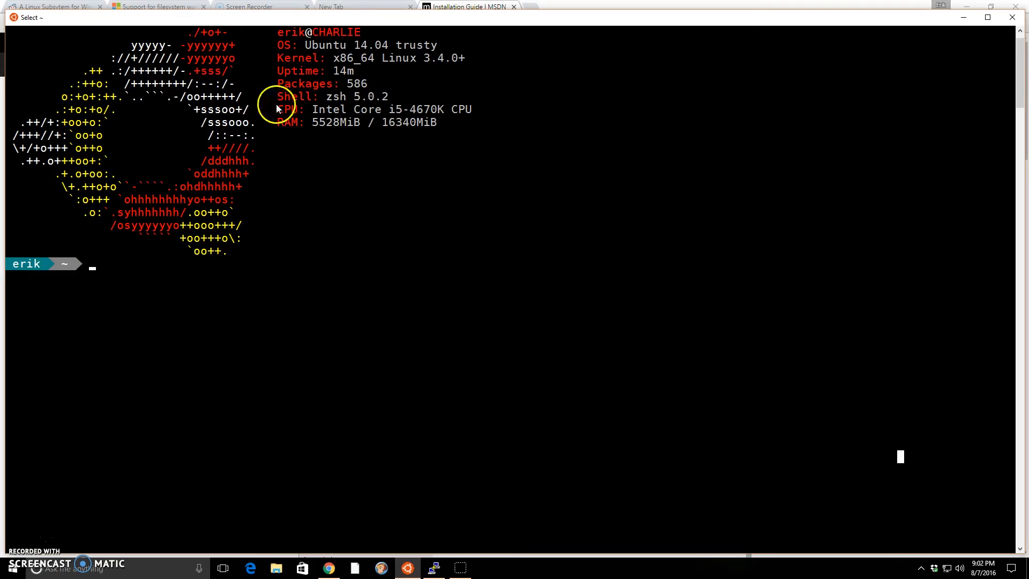
pyautogui.moveTo(78, 279)
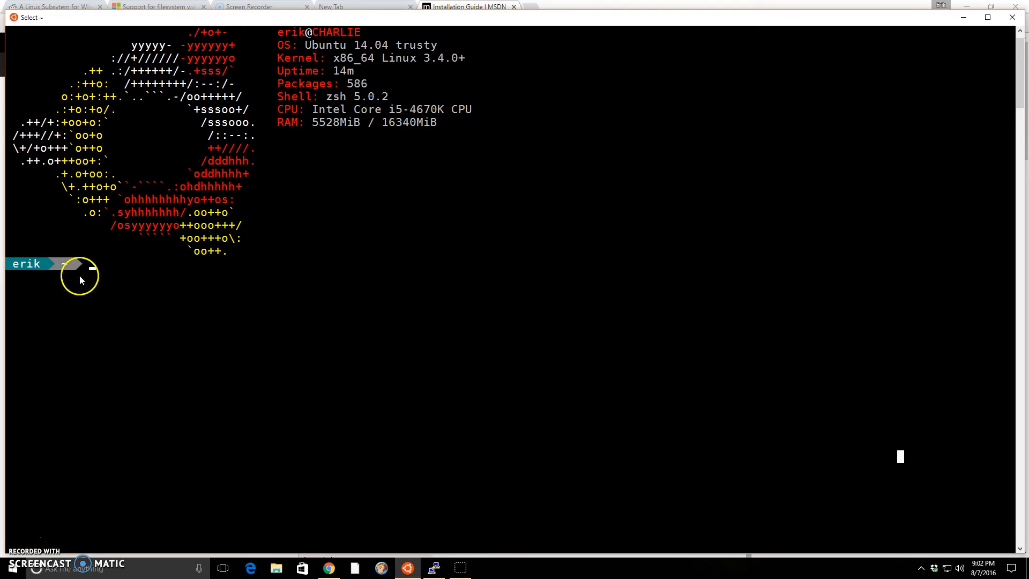
pyautogui.moveTo(130, 324)
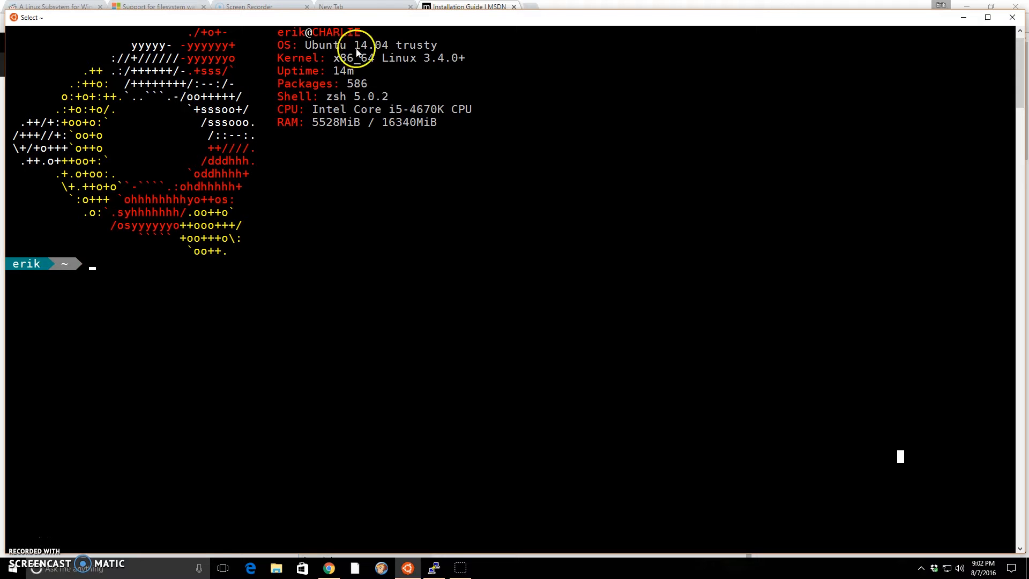
pyautogui.moveTo(939, 90)
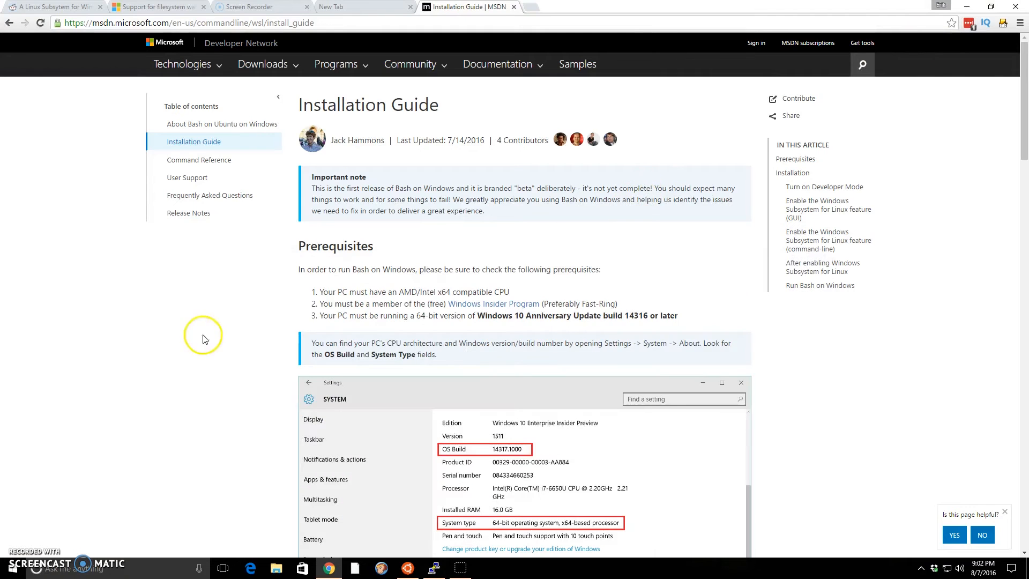
pyautogui.moveTo(167, 352)
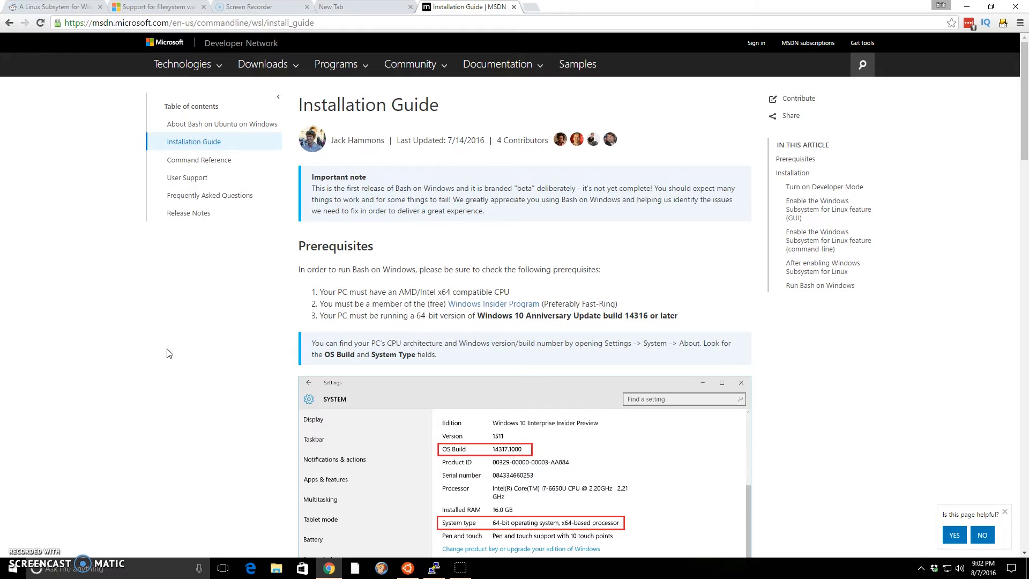
pyautogui.moveTo(158, 400)
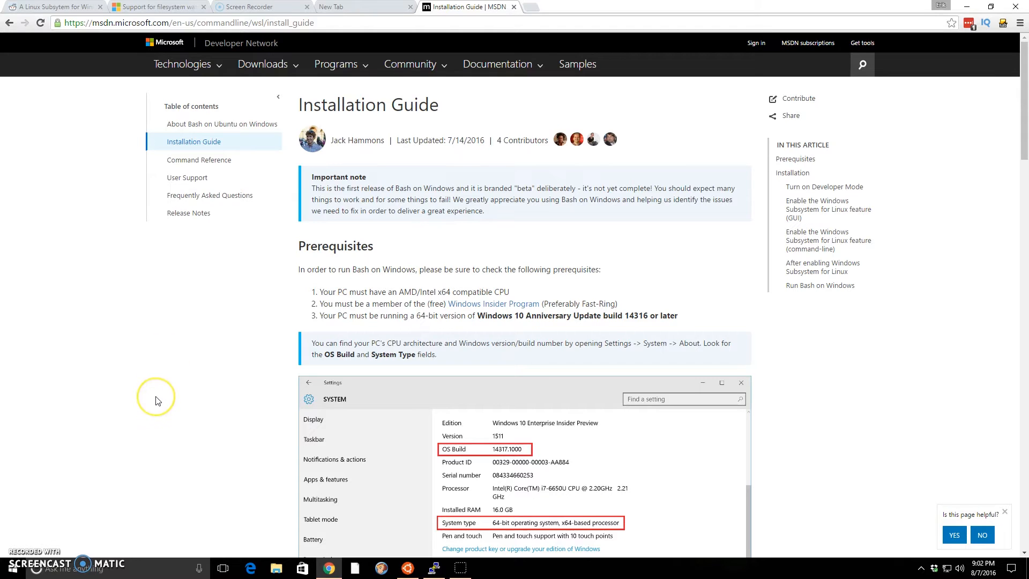
pyautogui.moveTo(157, 400)
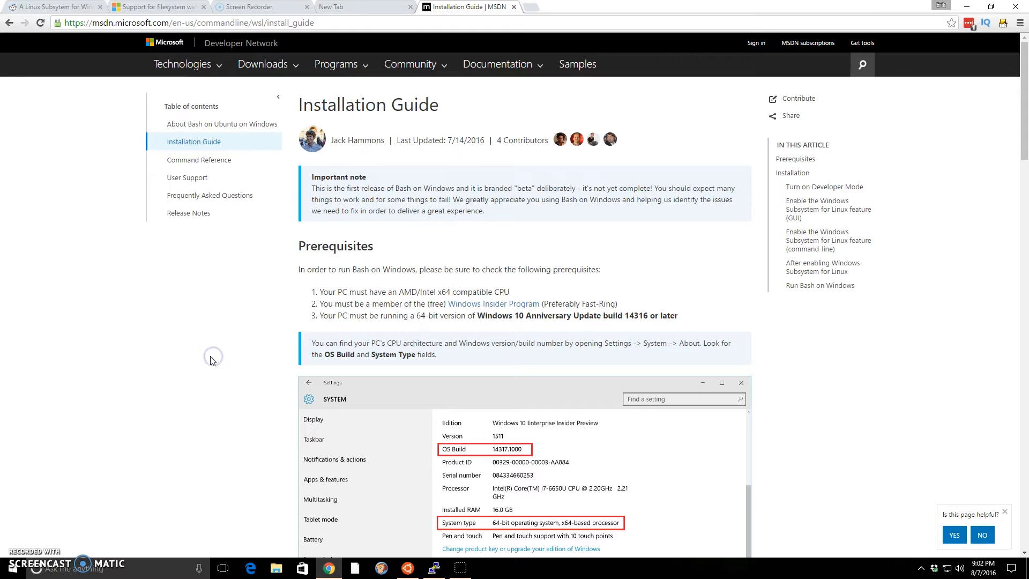
pyautogui.moveTo(252, 328)
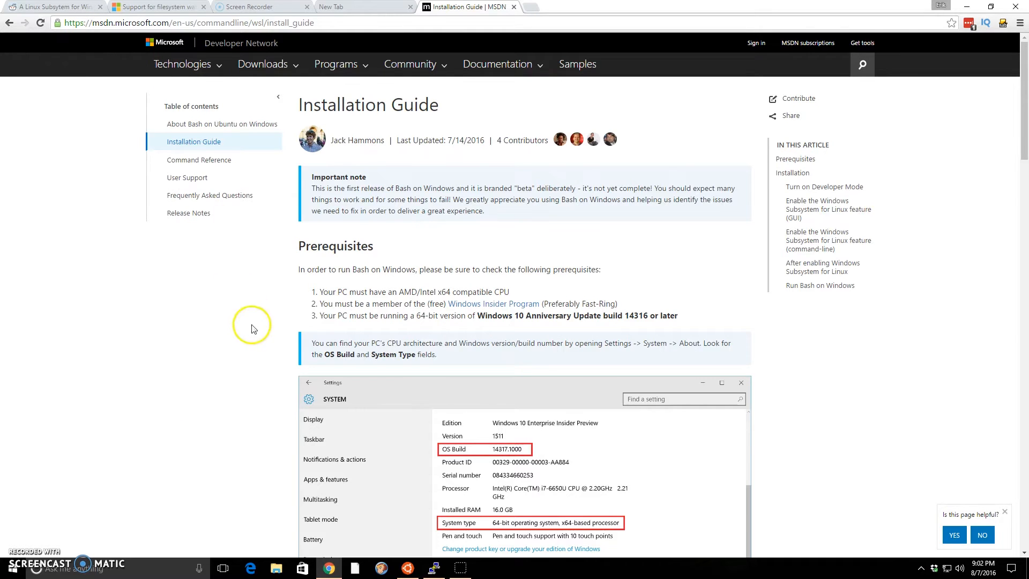
pyautogui.scroll(-3)
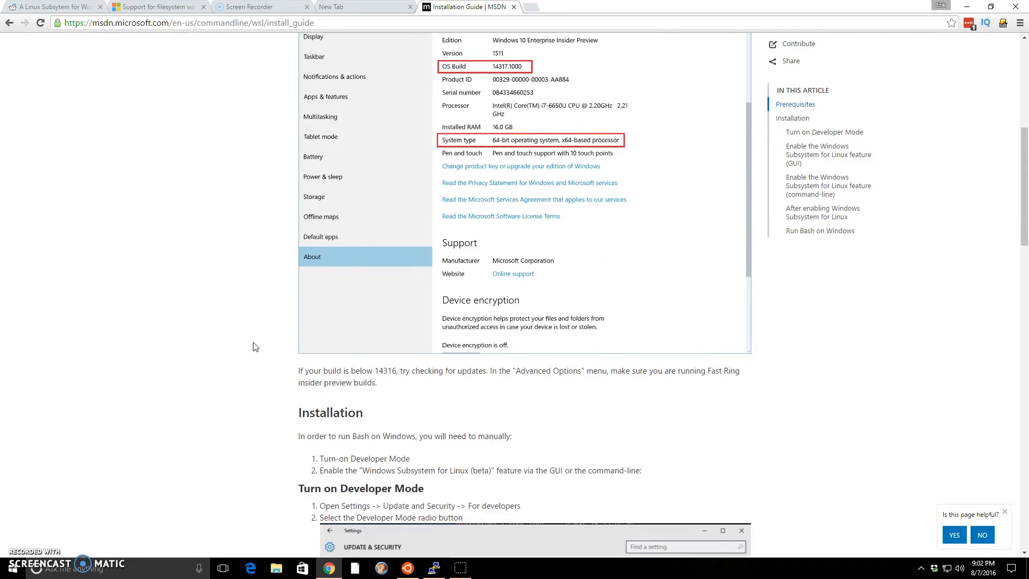
pyautogui.scroll(3)
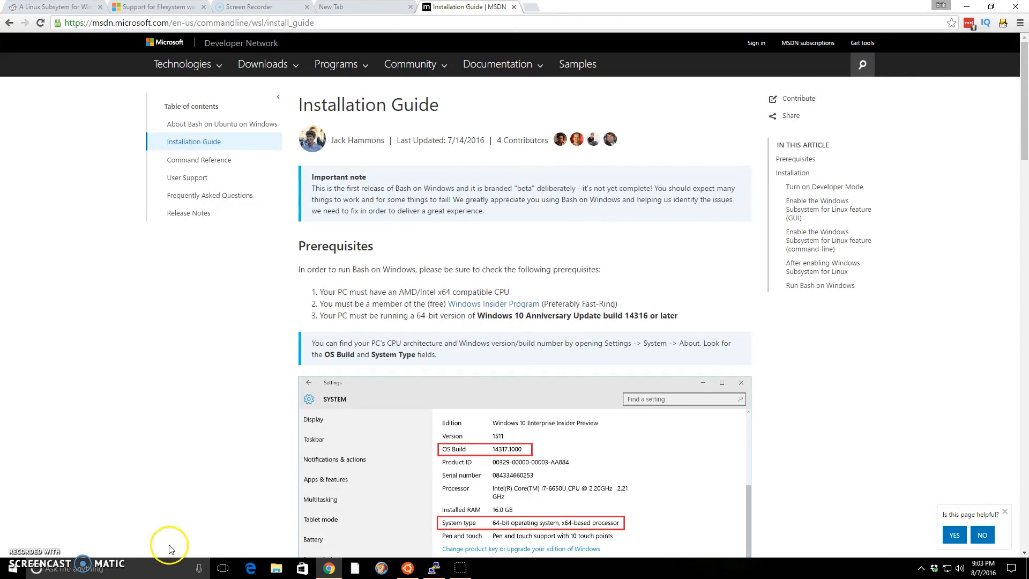
pyautogui.write('set')
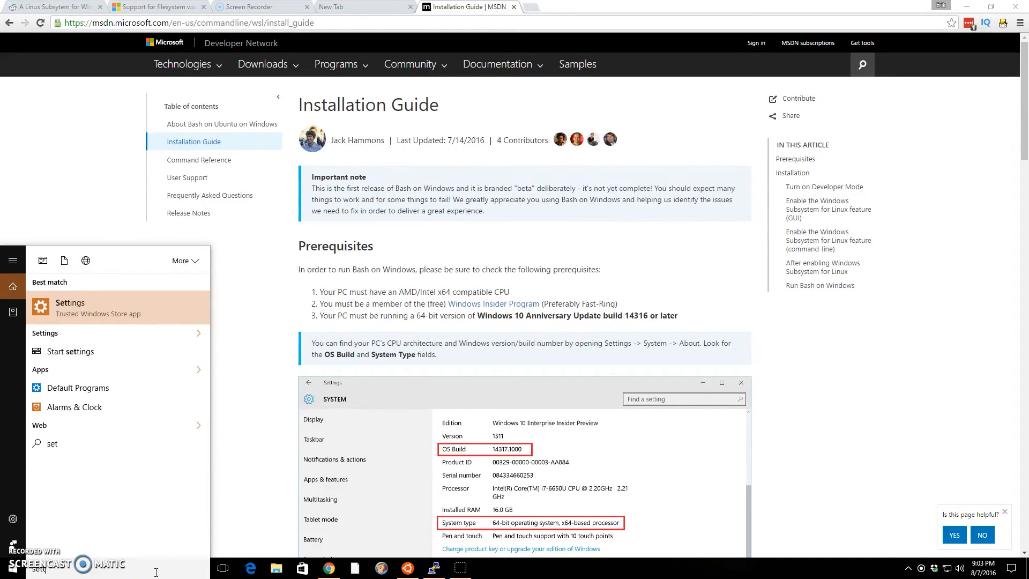
pyautogui.click(71, 302)
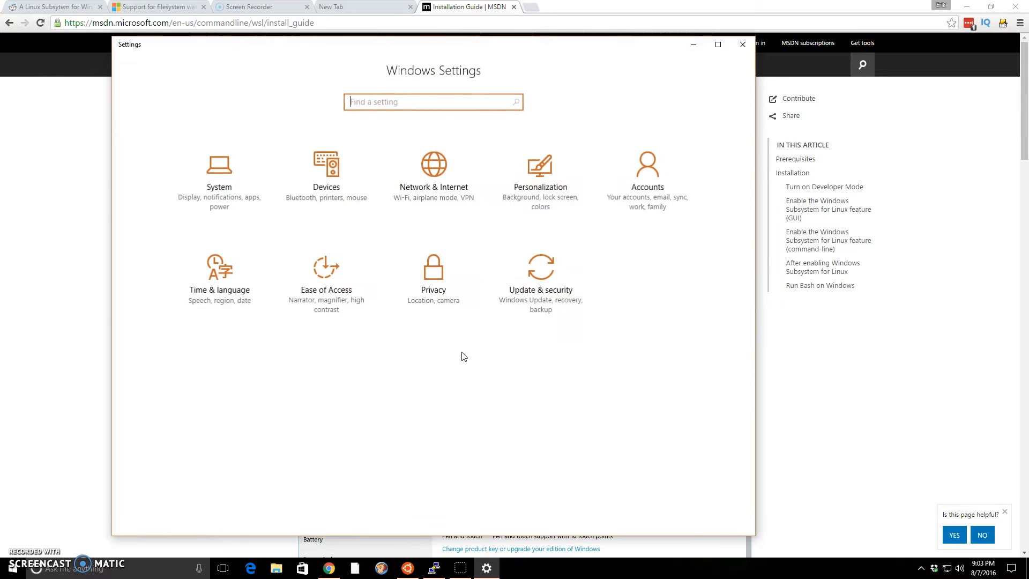
# Step: Go to Update & security > For developers, where Developer mode shows as selected
pyautogui.click(541, 275)
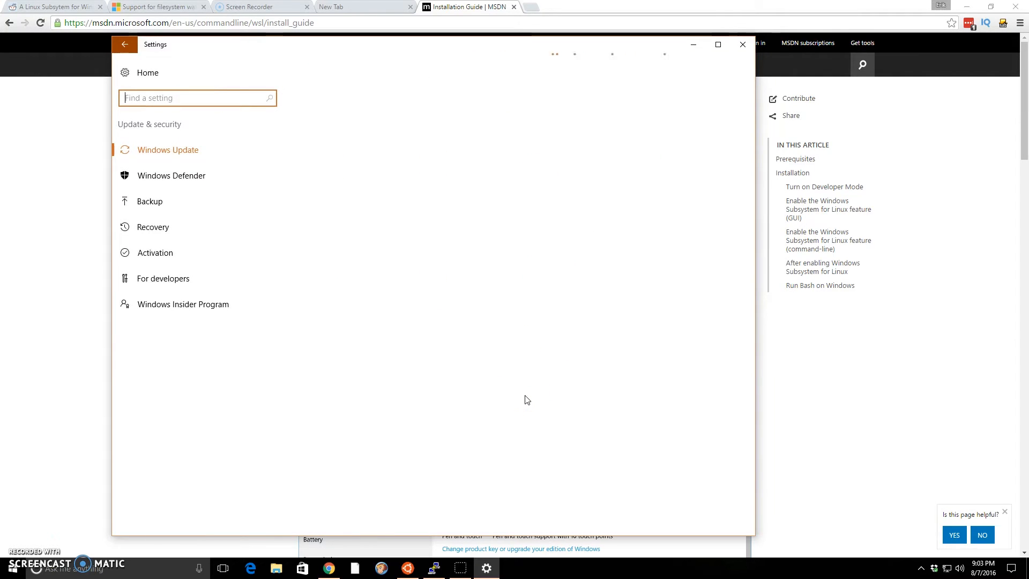
pyautogui.click(167, 150)
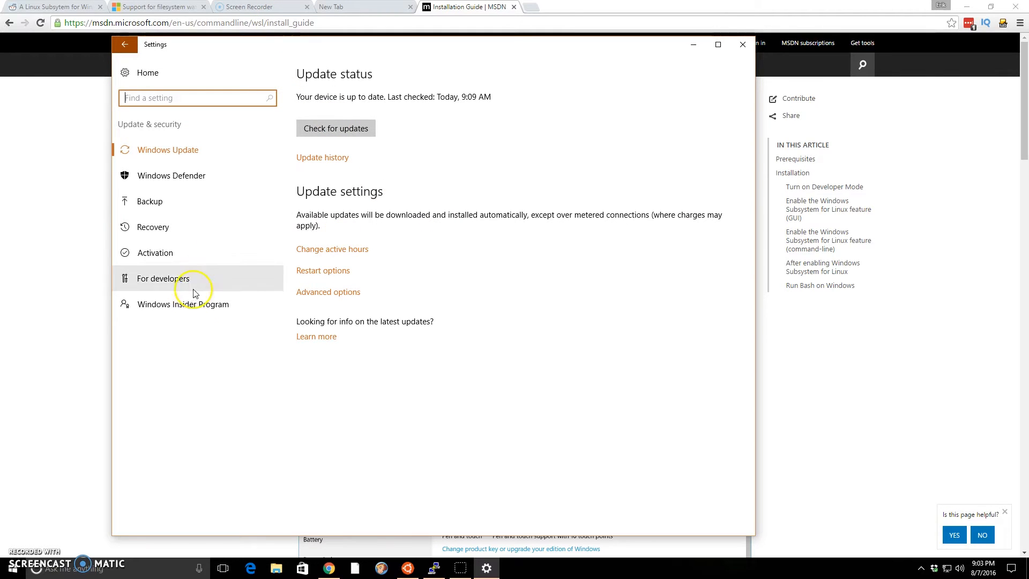
pyautogui.click(163, 279)
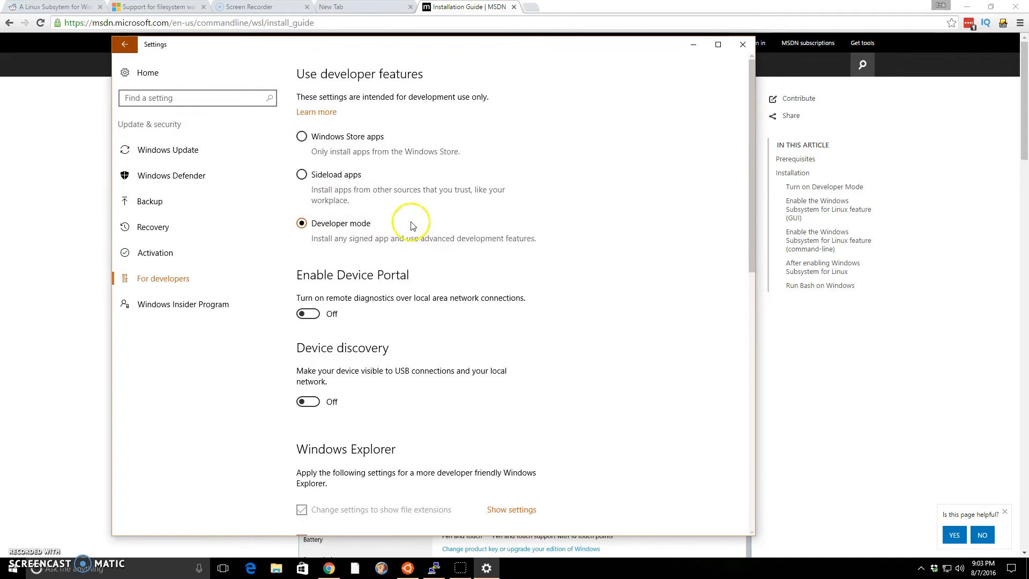
pyautogui.moveTo(322, 216)
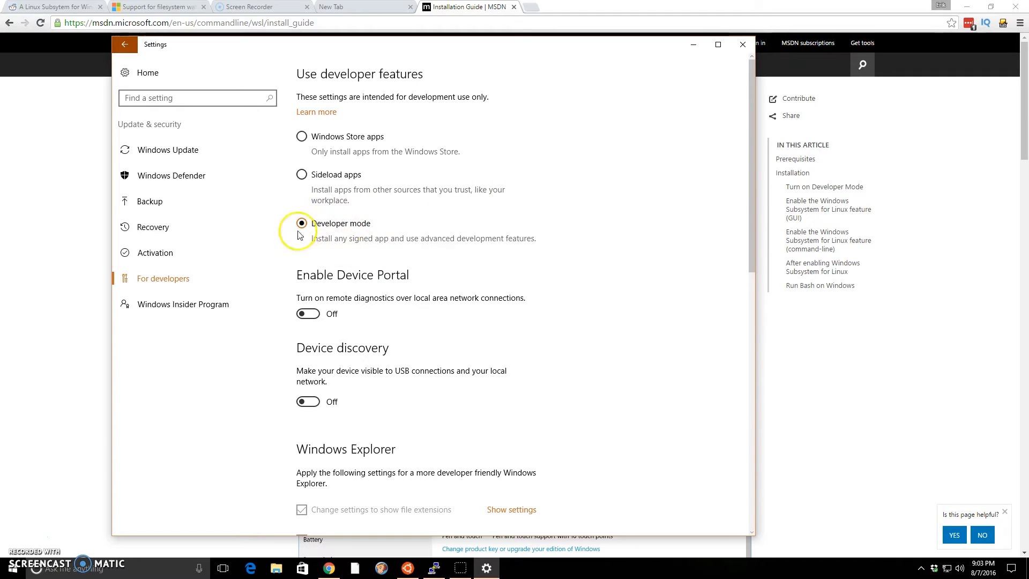
pyautogui.moveTo(379, 238)
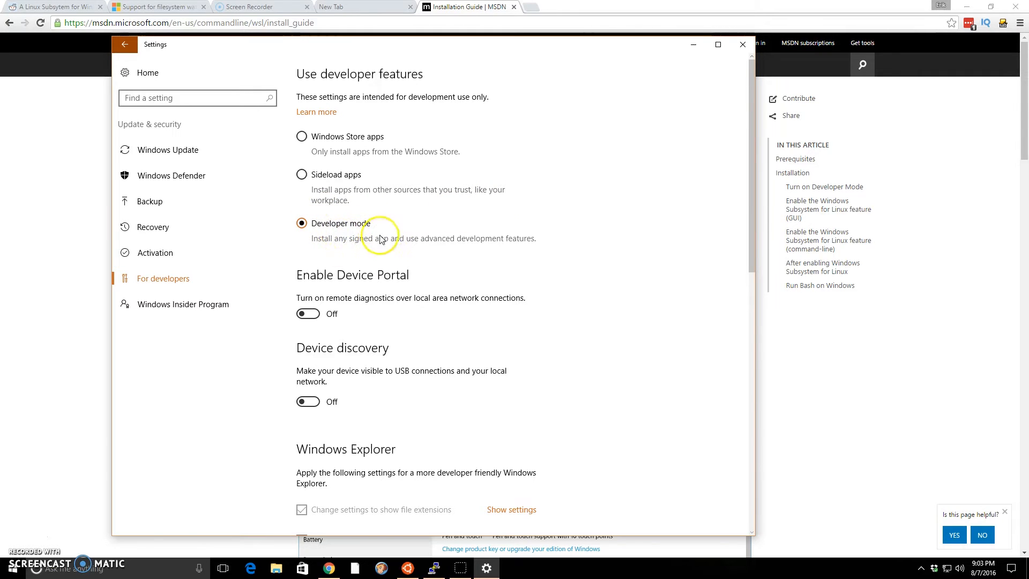
pyautogui.moveTo(589, 295)
pyautogui.write('features')
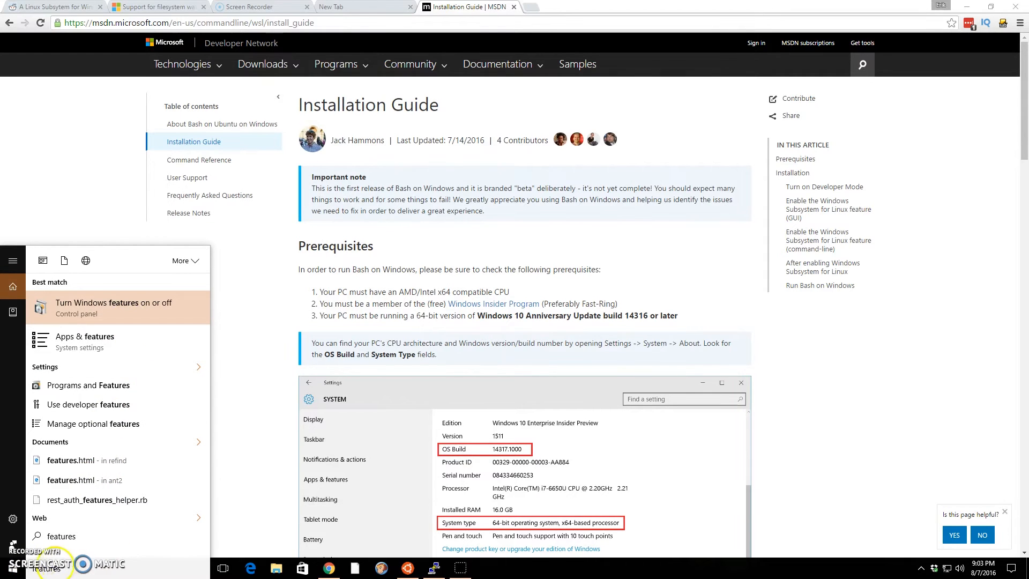
pyautogui.moveTo(112, 316)
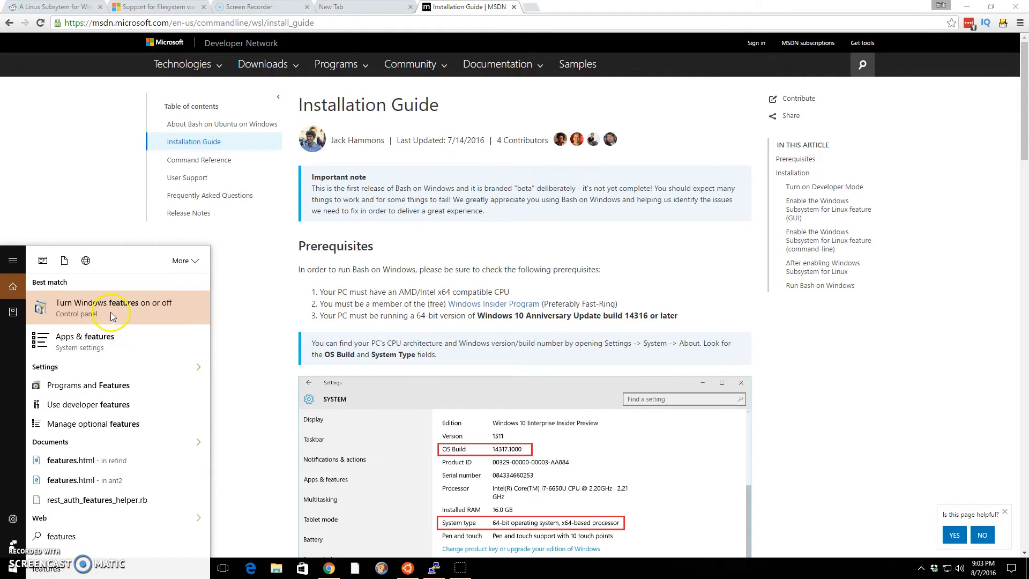
pyautogui.moveTo(101, 318)
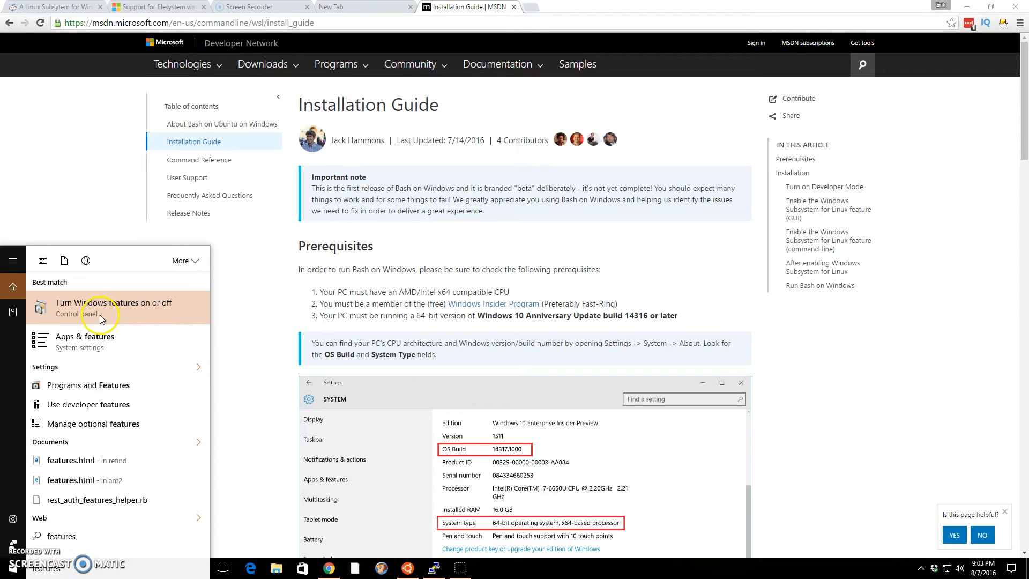
# Step: Choose the 'Turn Windows features on or off' result to show the Windows Features dialog
pyautogui.click(498, 346)
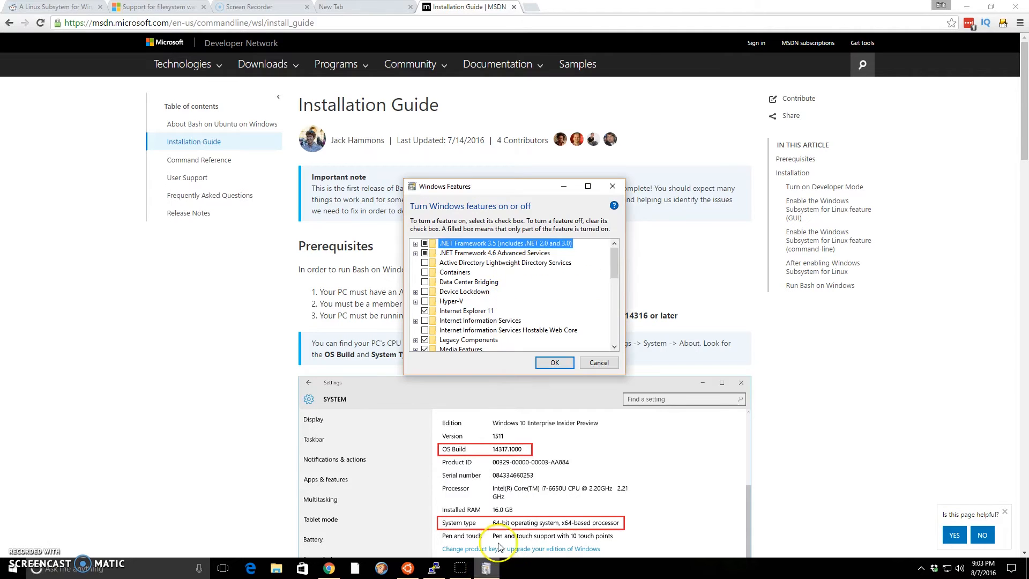
# Step: Verify Windows Subsystem for Linux (Beta) is ticked, cancel the dialog and return to taskbar search
pyautogui.scroll(-3)
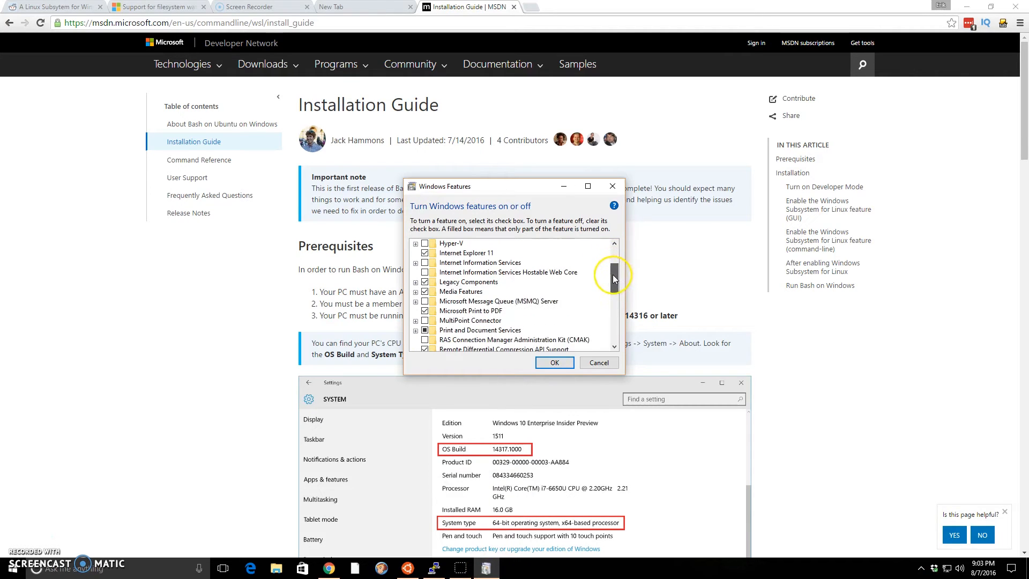
pyautogui.scroll(-3)
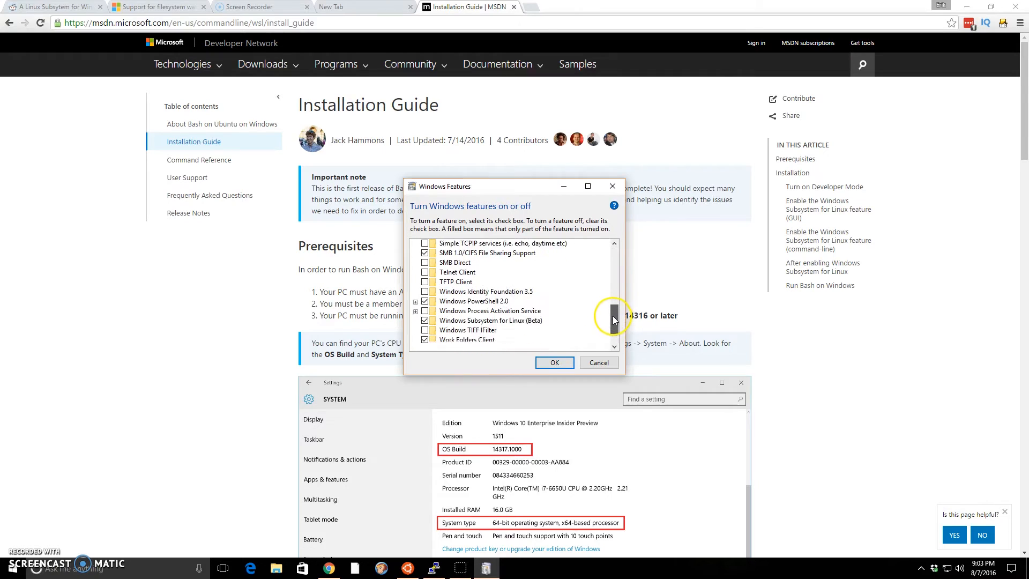
pyautogui.scroll(-3)
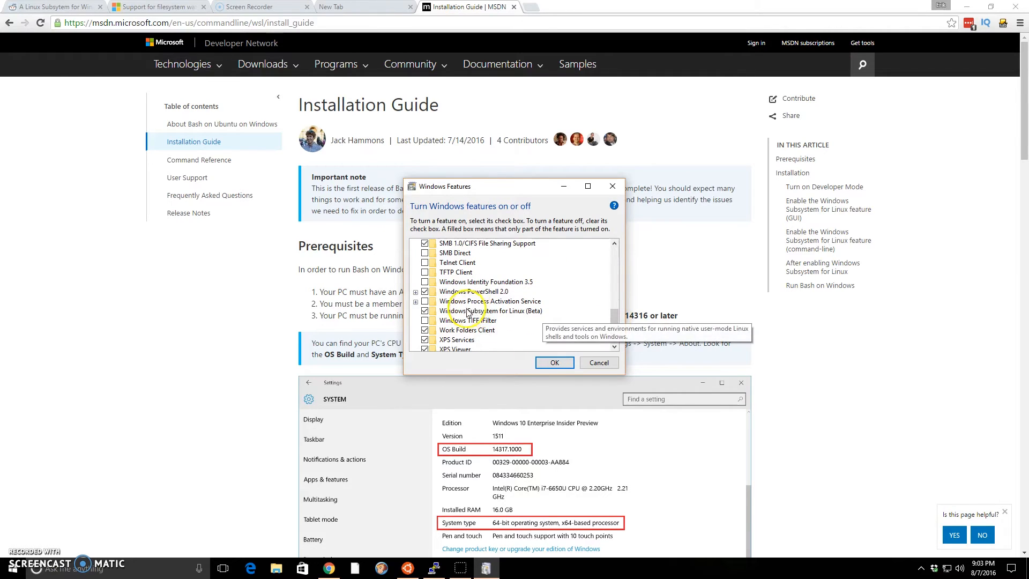
pyautogui.moveTo(529, 315)
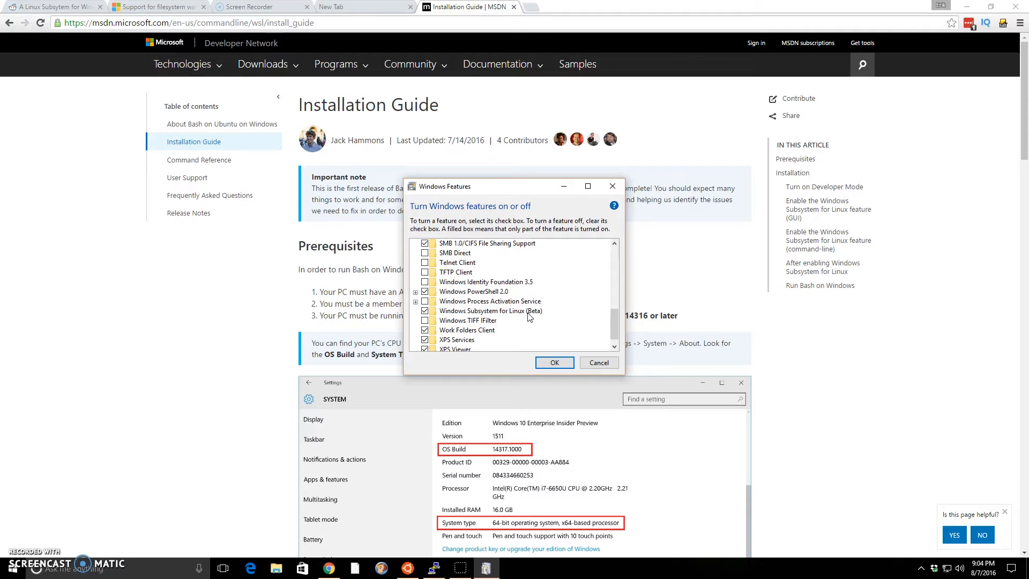
pyautogui.click(598, 363)
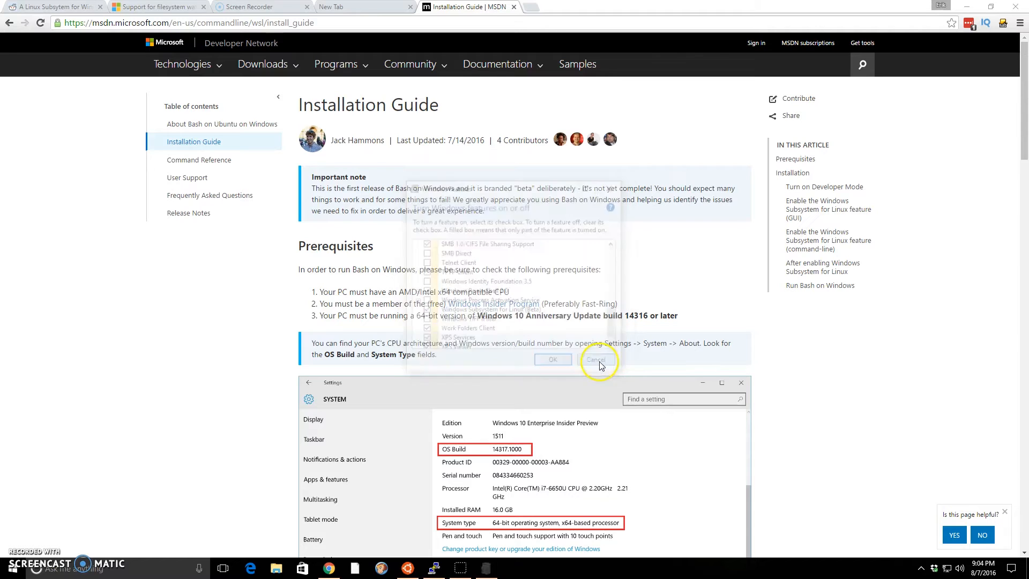
pyautogui.click(596, 359)
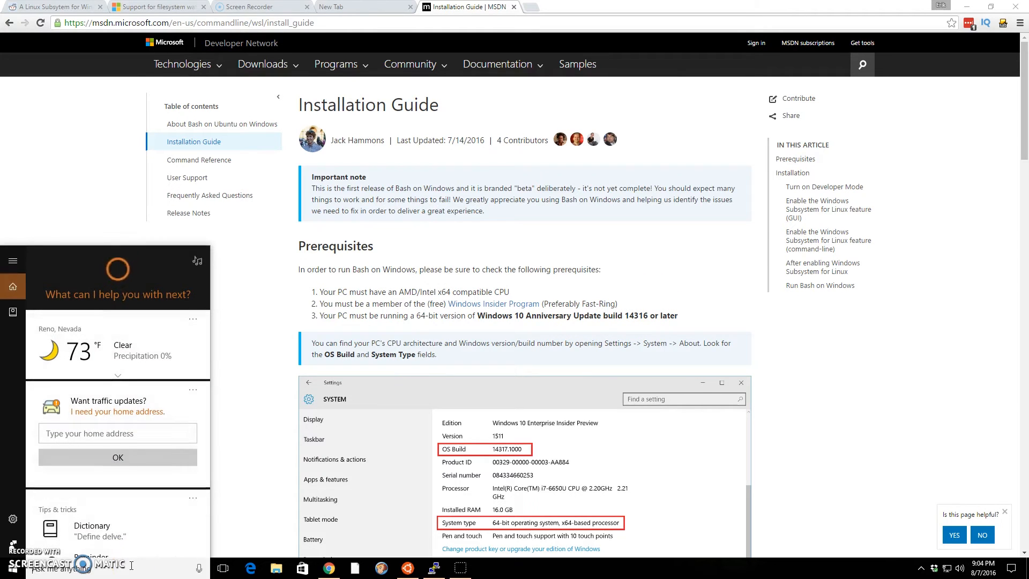
# Step: Search 'bash' so Bash on Ubuntu on Windows appears as the best match
pyautogui.write('bash')
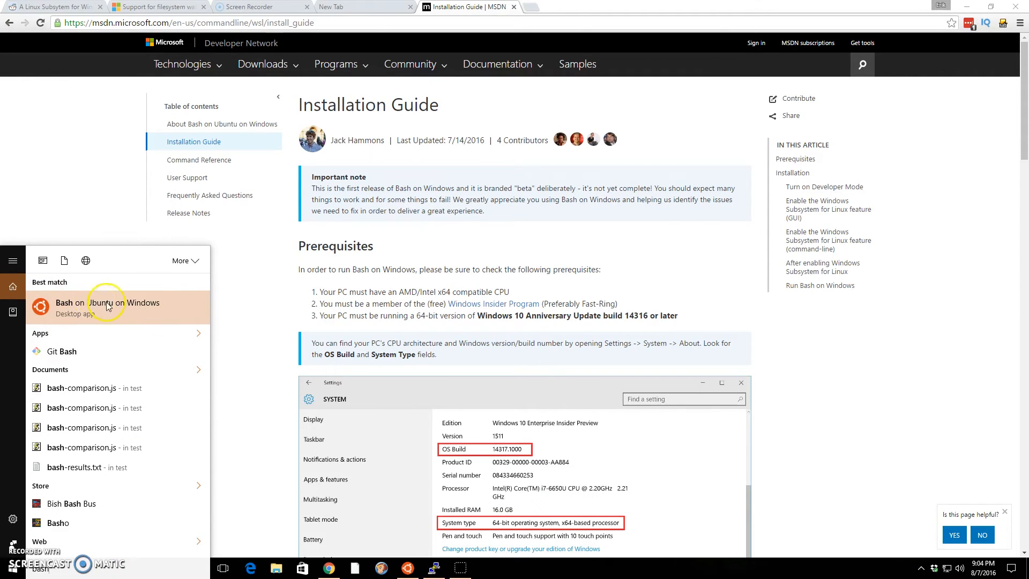
pyautogui.moveTo(249, 312)
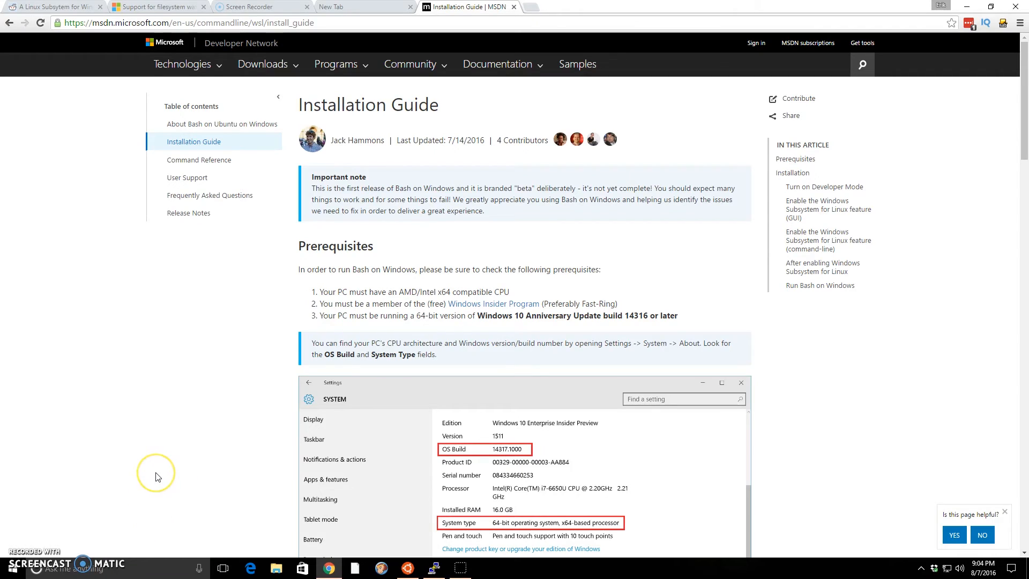
pyautogui.moveTo(158, 475)
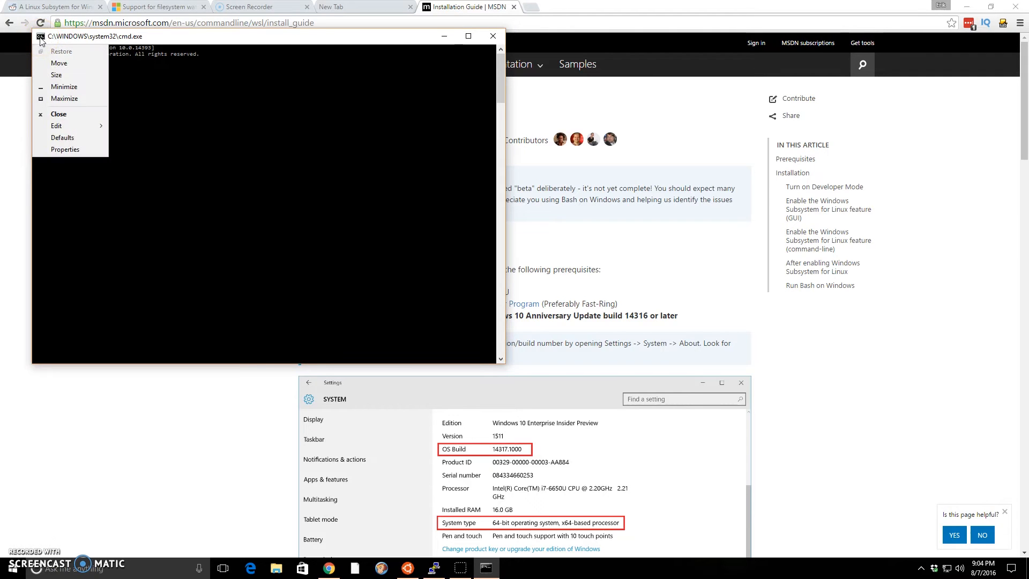
# Step: View the console Properties showing 'Use legacy console' unchecked, then cancel unchanged
pyautogui.click(65, 149)
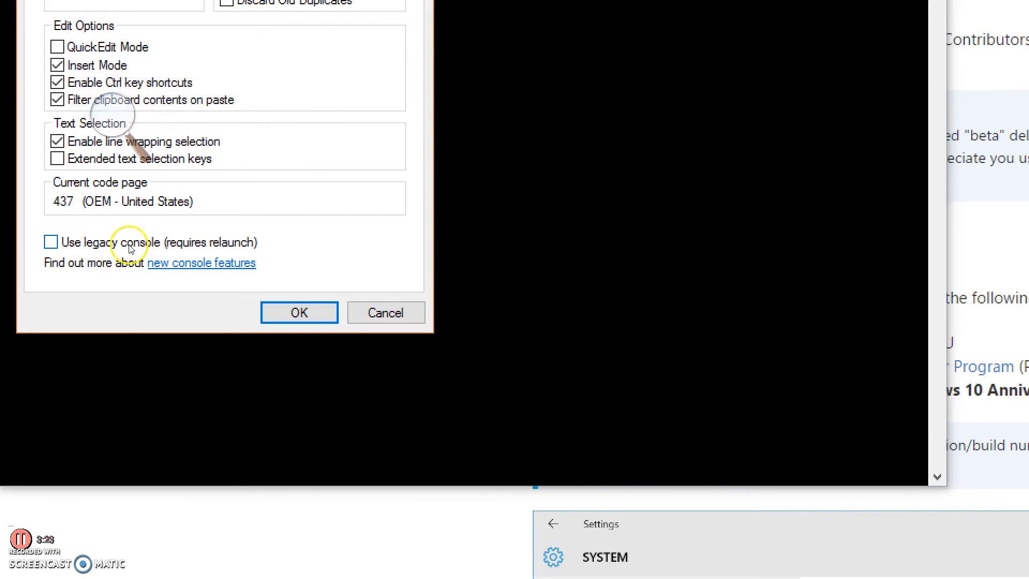
pyautogui.moveTo(86, 246)
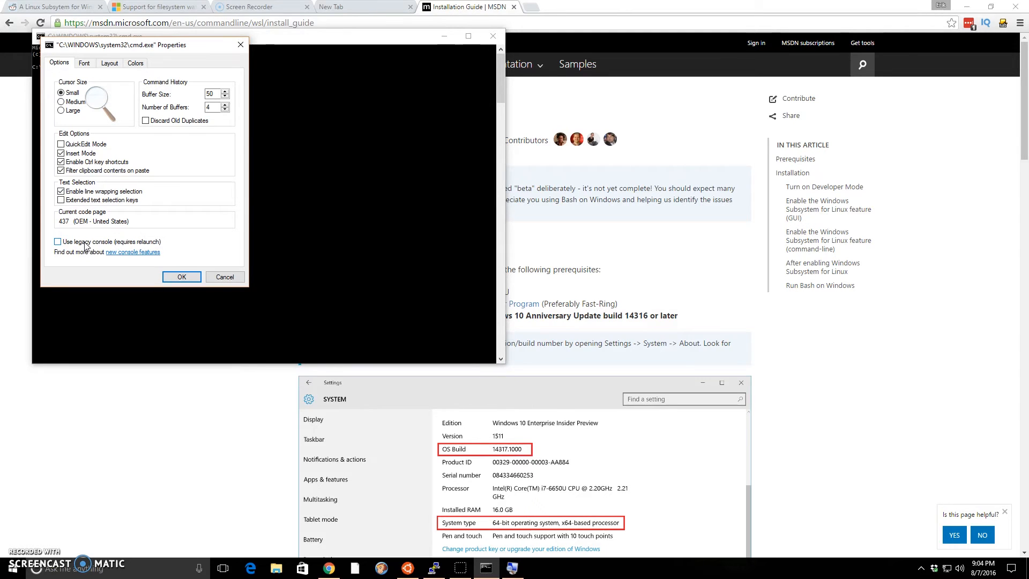
pyautogui.moveTo(130, 241)
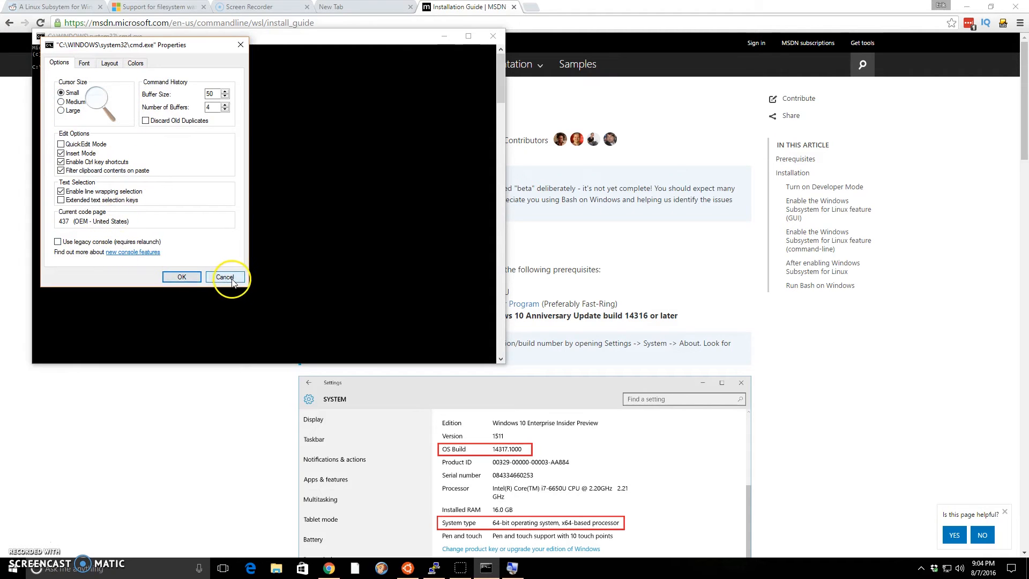
pyautogui.click(225, 276)
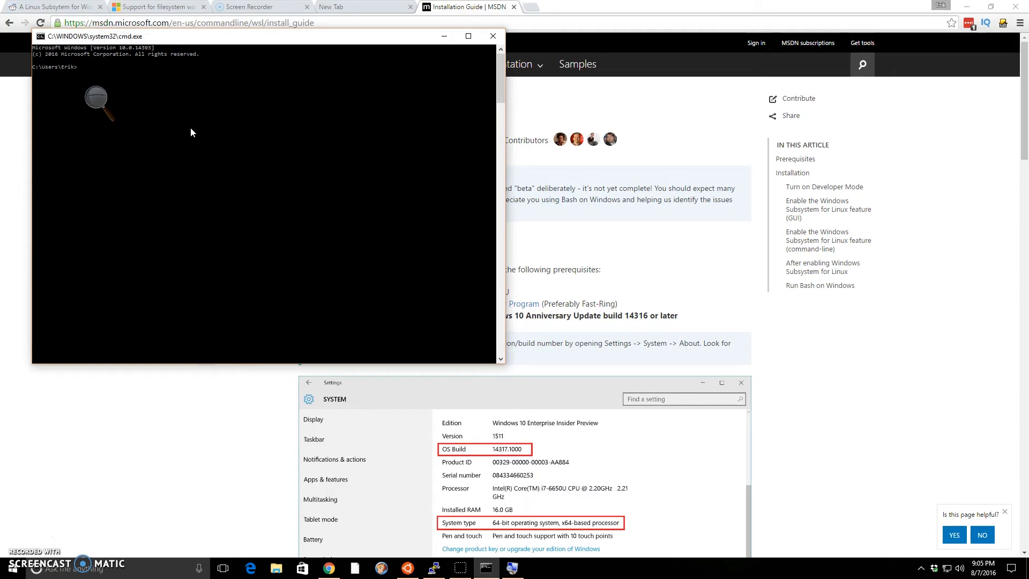
# Step: Enter 'lxrun /install /y' at the prompt to install Bash on Ubuntu unattended
pyautogui.write('bash')
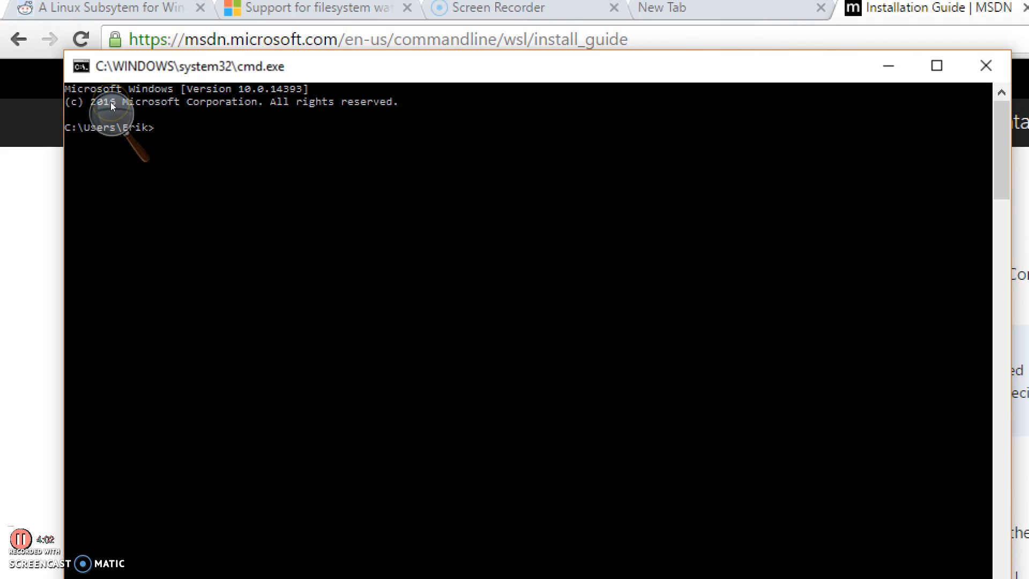
pyautogui.write('lxrun')
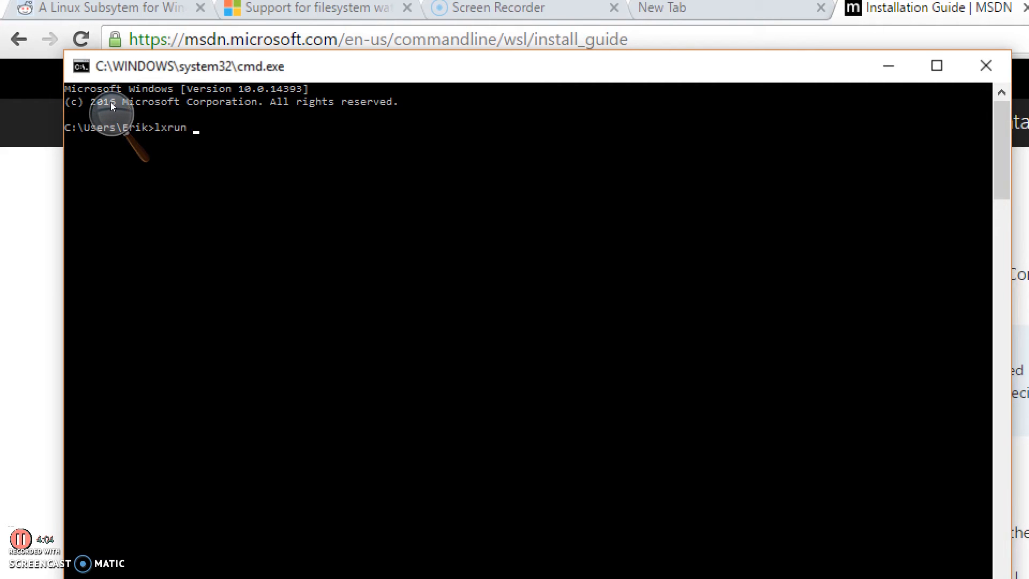
pyautogui.write('/install /y')
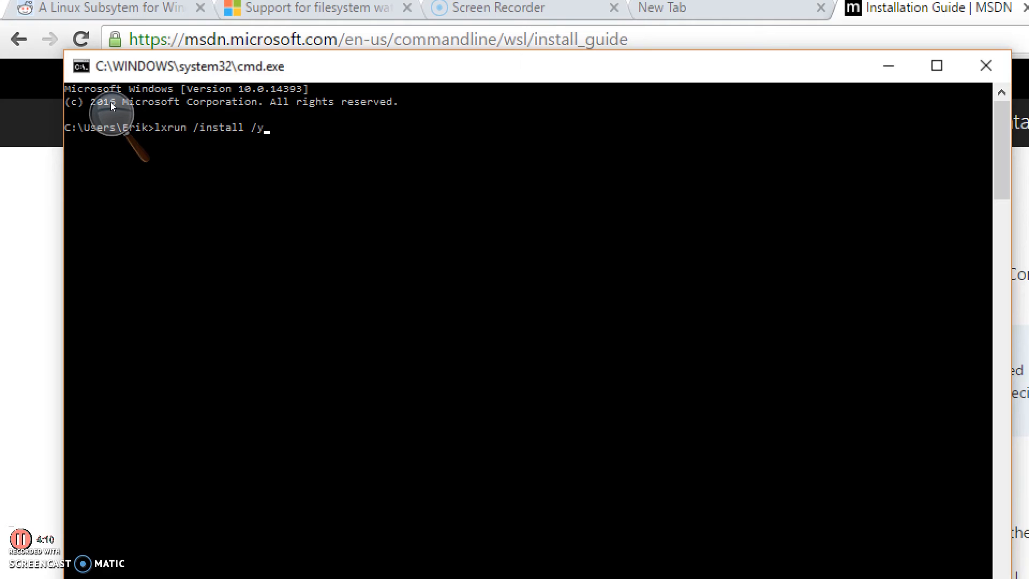
pyautogui.press('Backspace')
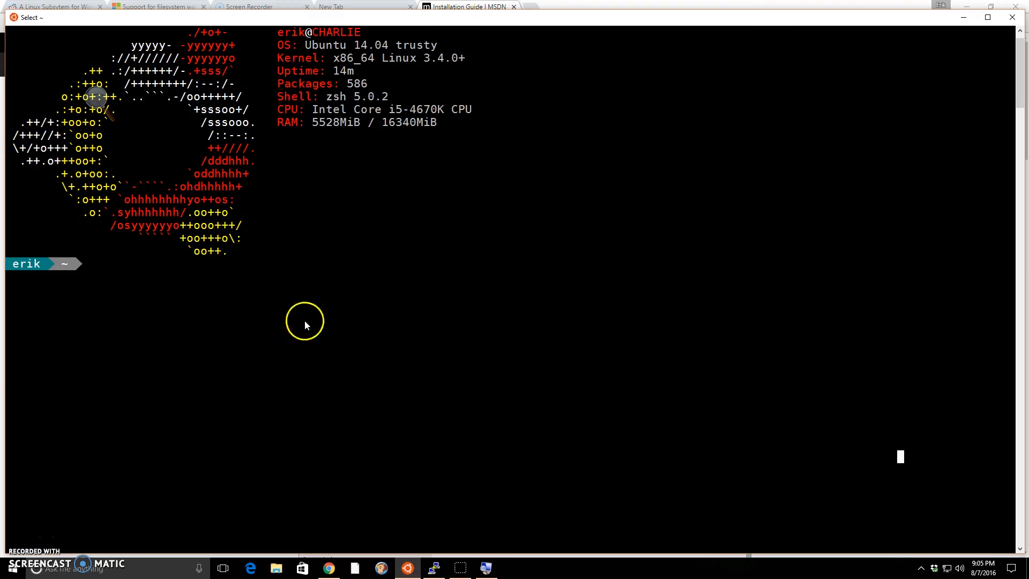
pyautogui.moveTo(407, 328)
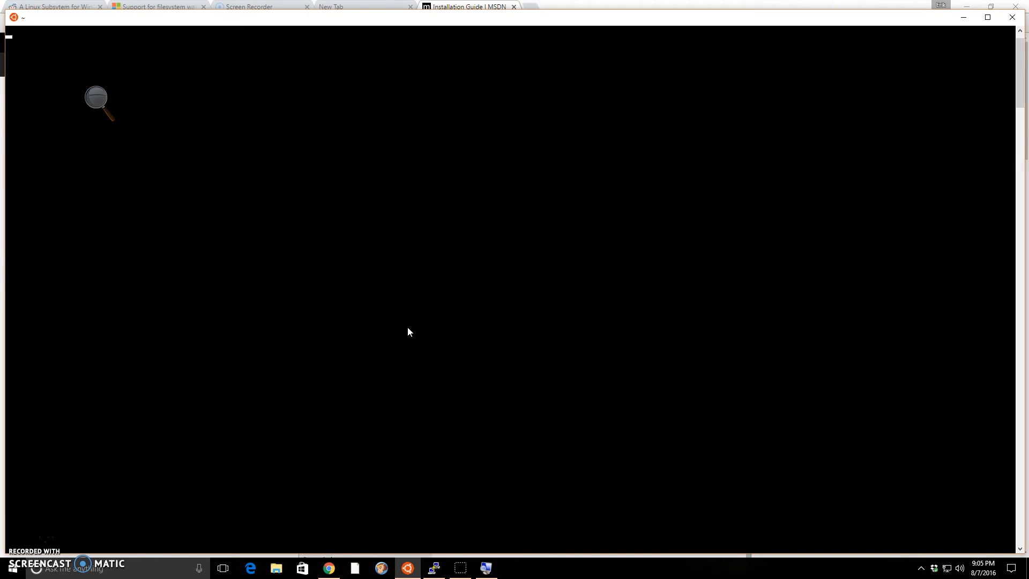
# Step: Turn Magnifier off, then reach the Bash on Ubuntu shortcut's Properties from its taskbar icon
pyautogui.click(97, 96)
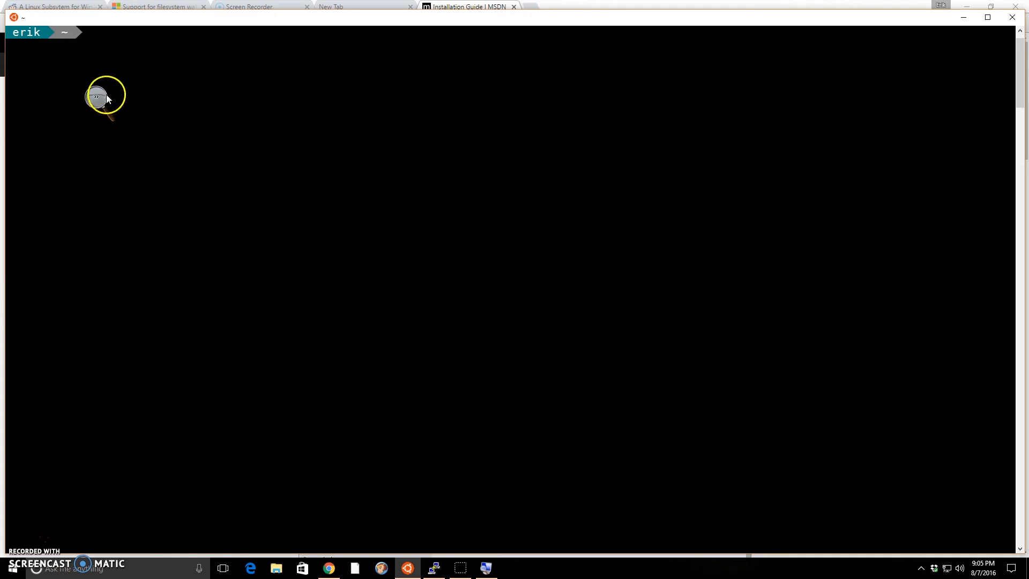
pyautogui.click(103, 96)
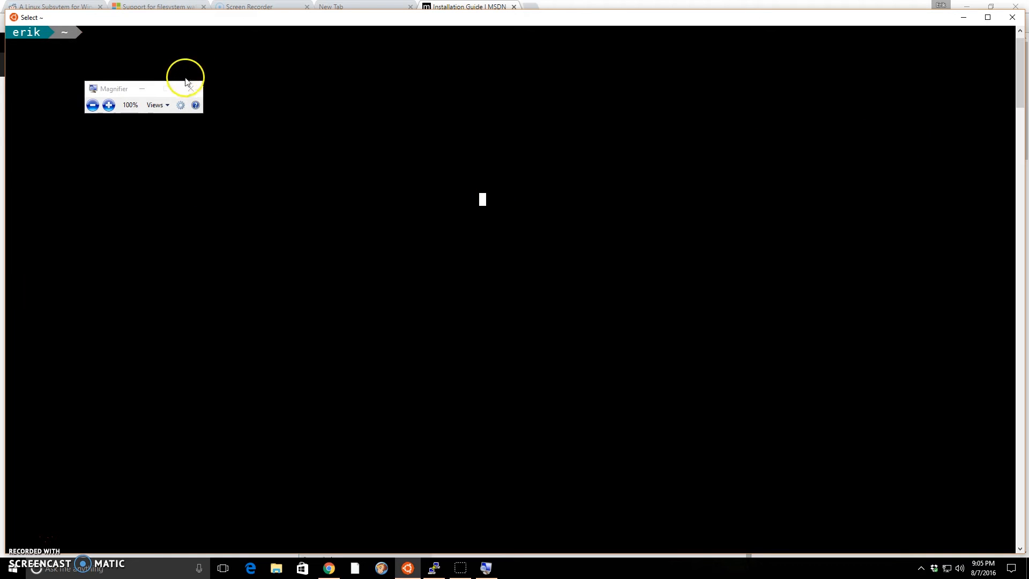
pyautogui.click(189, 89)
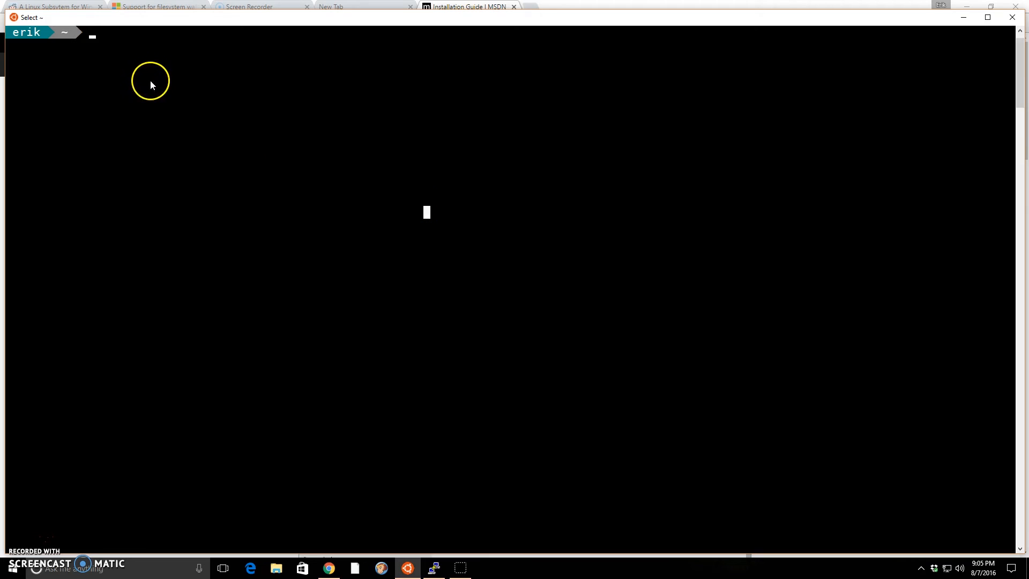
pyautogui.moveTo(408, 568)
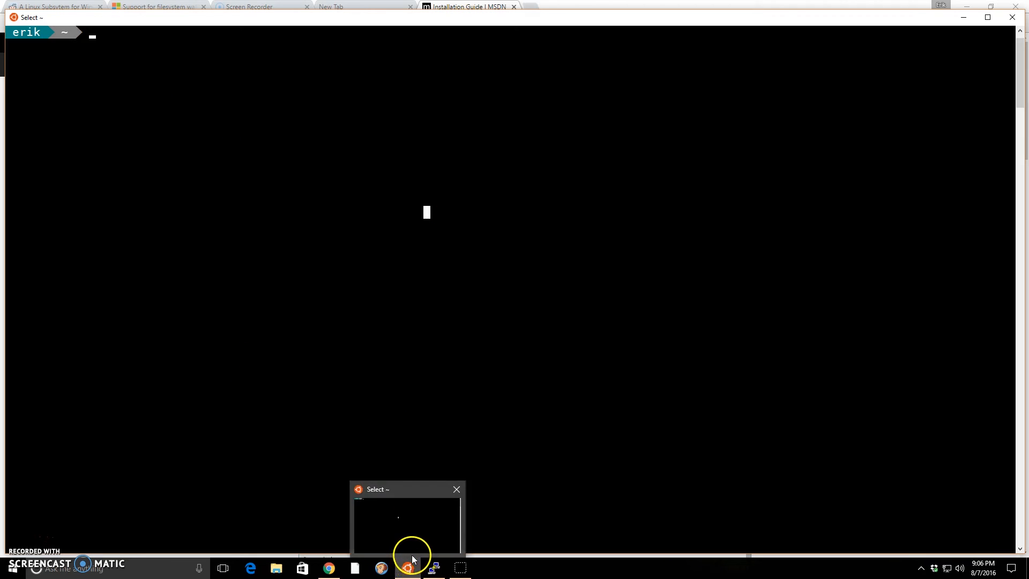
pyautogui.rightClick(408, 568)
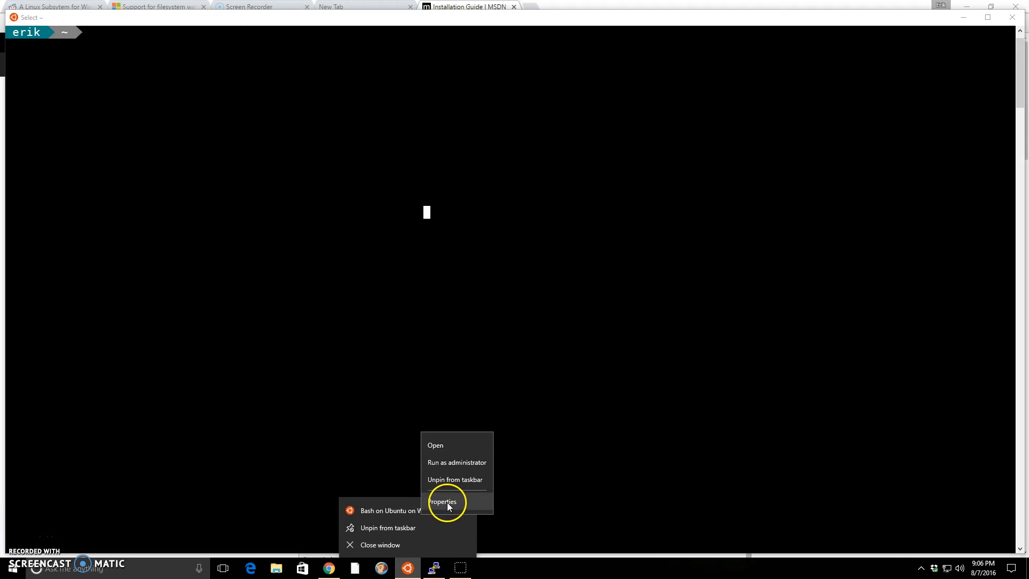
pyautogui.click(442, 502)
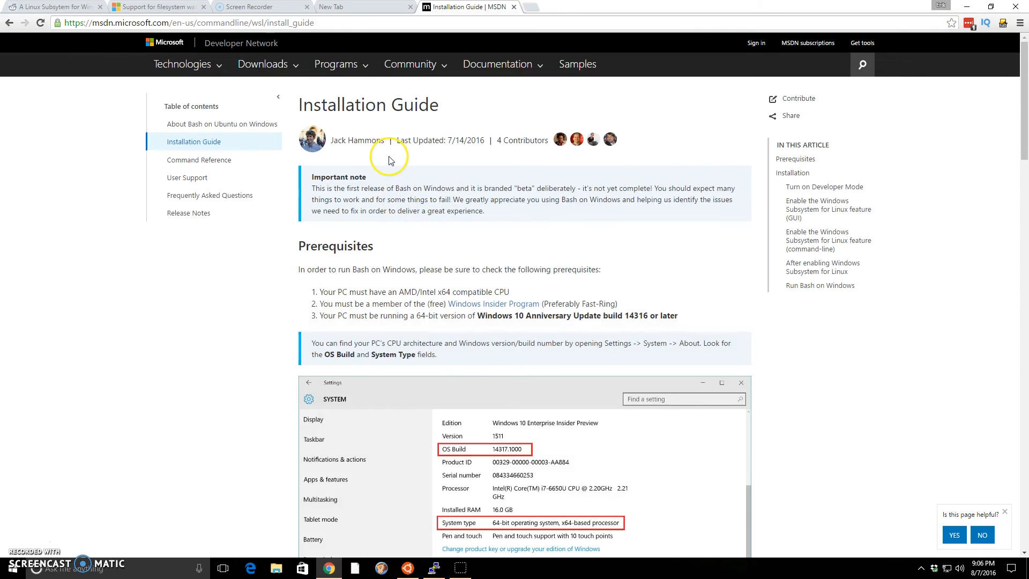
pyautogui.moveTo(92, 146)
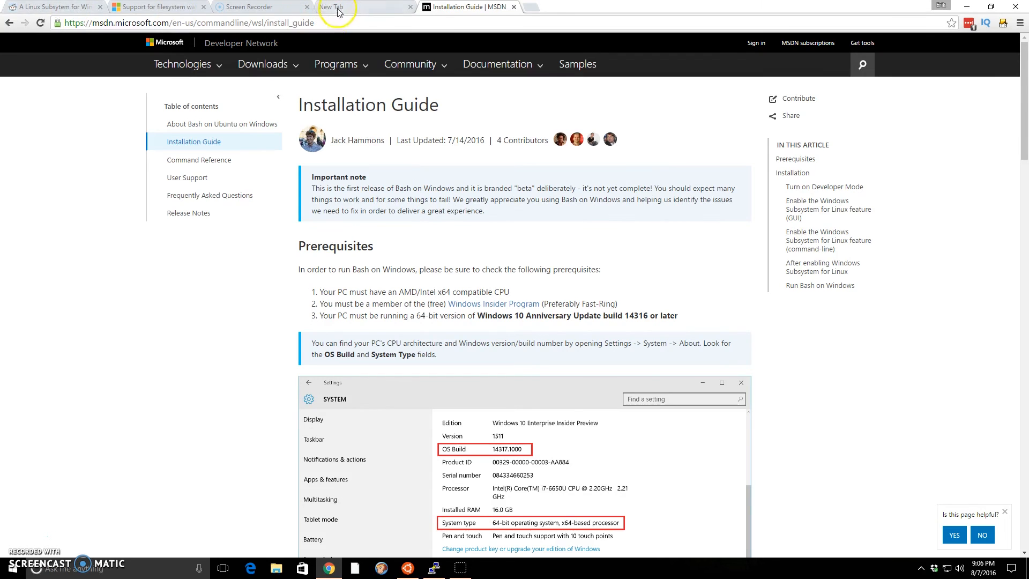
# Step: Show the uservoice request for filesystem watchers like inotify with its NO_INOTIFY workaround
pyautogui.click(157, 7)
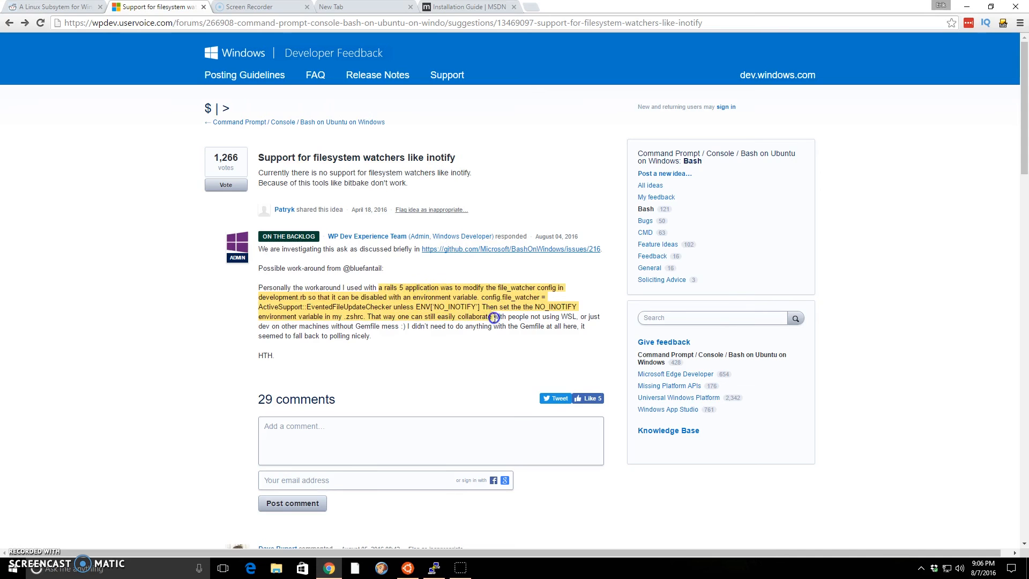
pyautogui.click(492, 318)
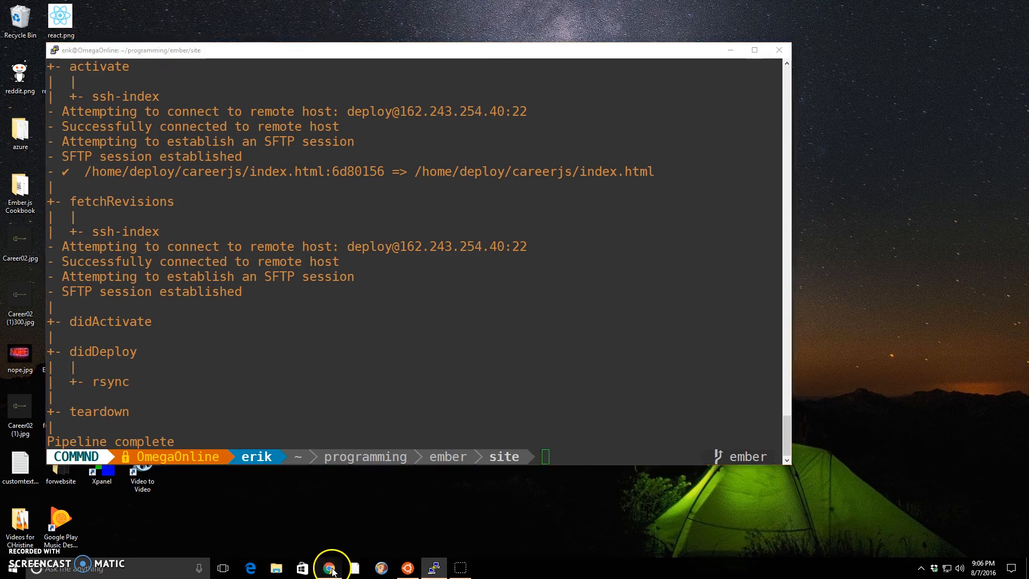
# Step: Enter my-test-program, see ember and nvm reported not found, clear and minimize the shell
pyautogui.click(330, 568)
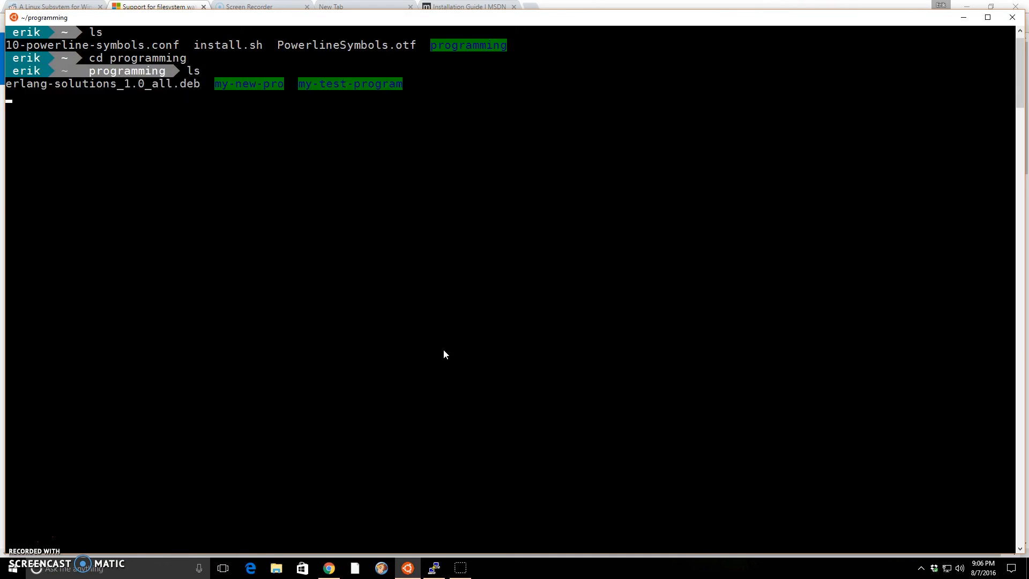
pyautogui.write('cd')
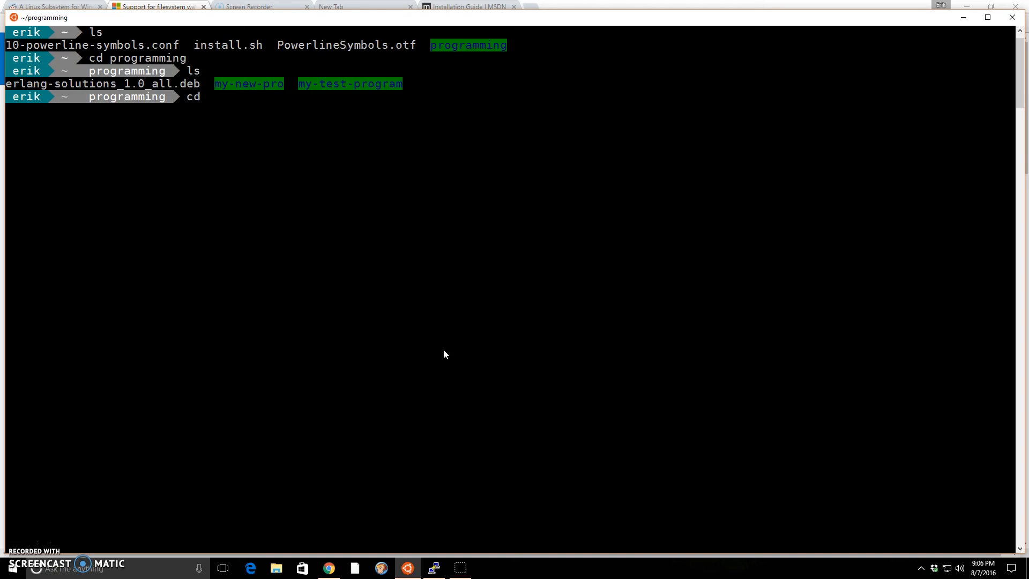
pyautogui.write('my-test-program')
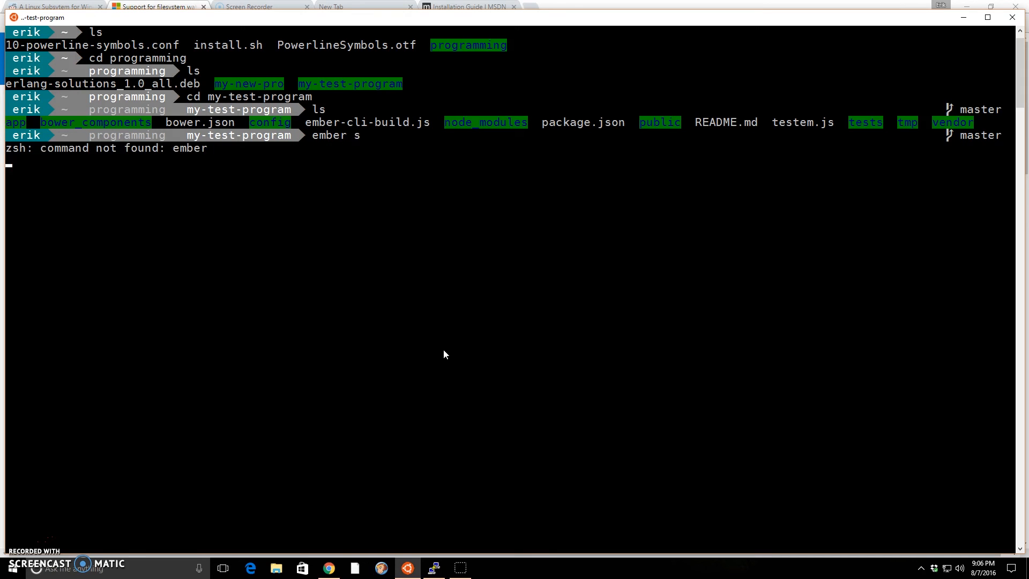
pyautogui.press('Return')
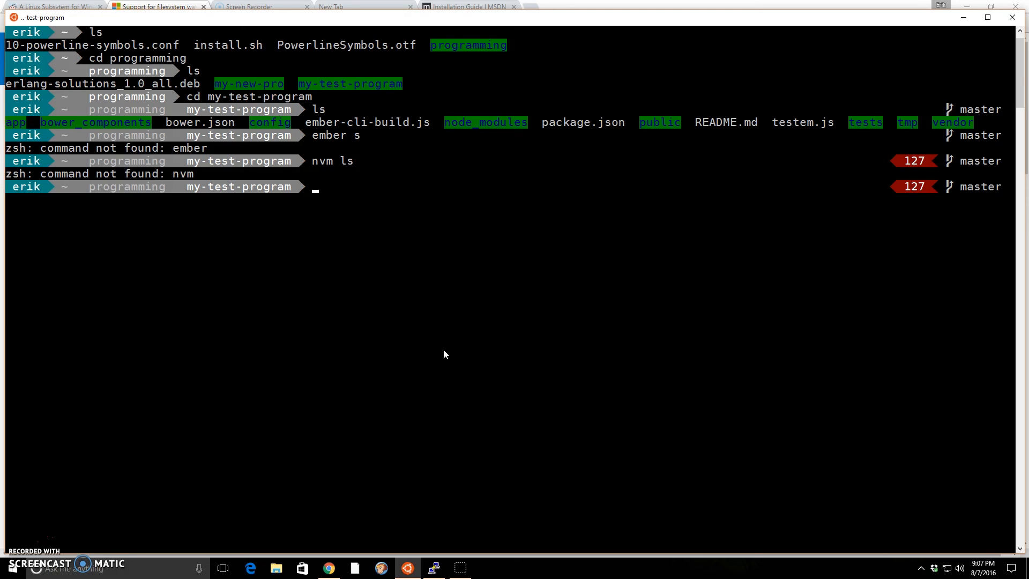
pyautogui.write('clear')
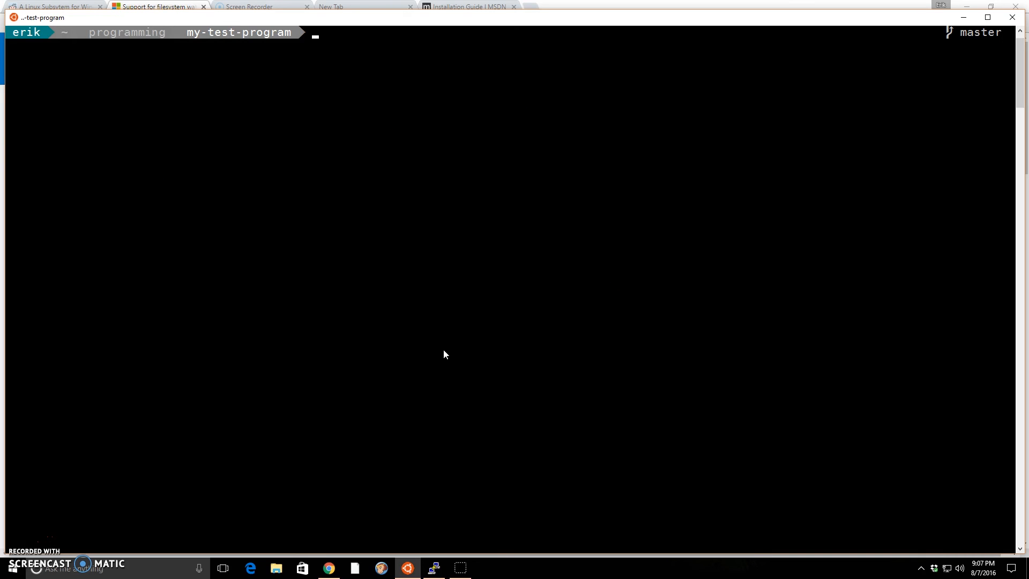
pyautogui.moveTo(966, 17)
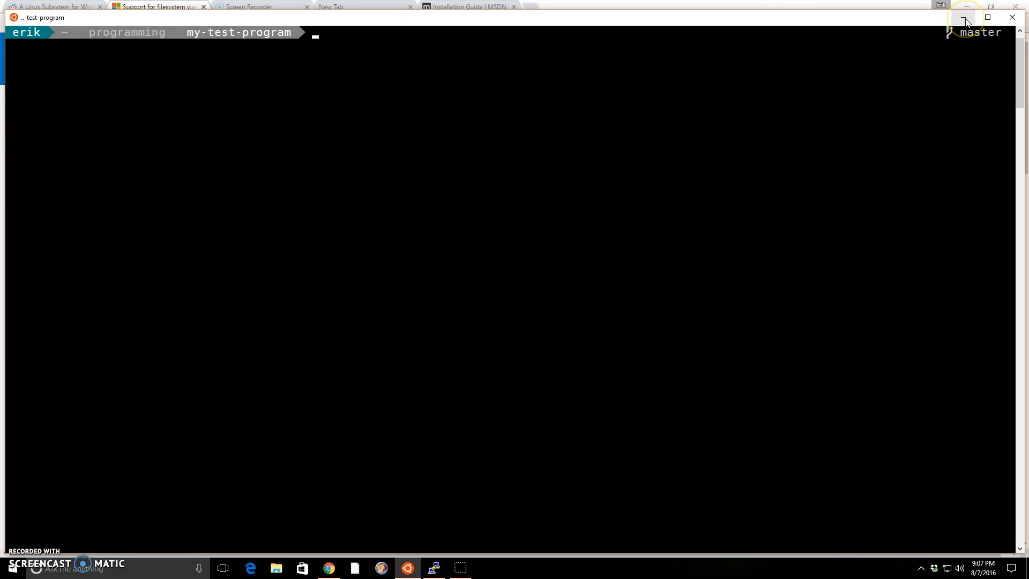
pyautogui.click(966, 17)
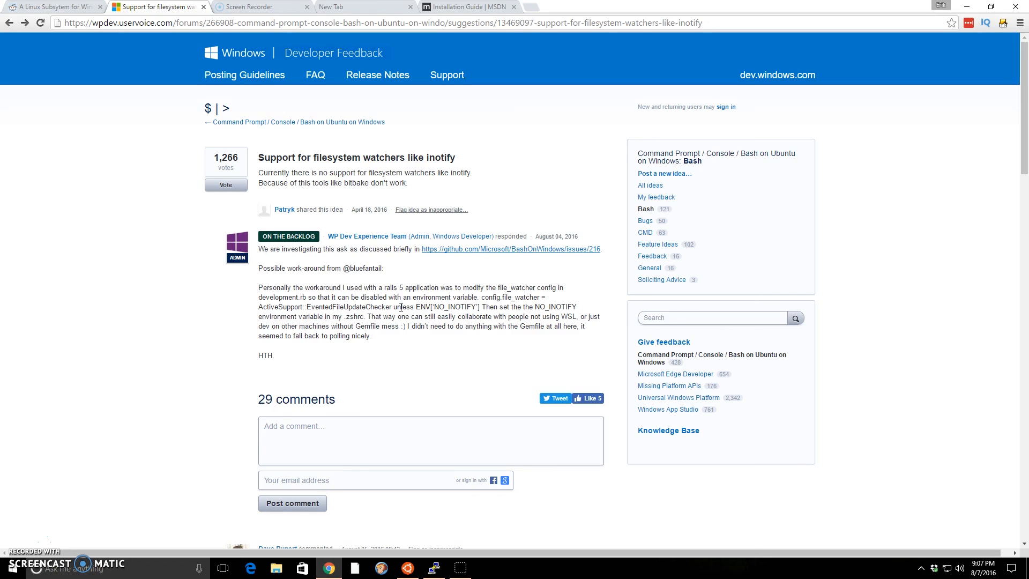
pyautogui.moveTo(410, 380)
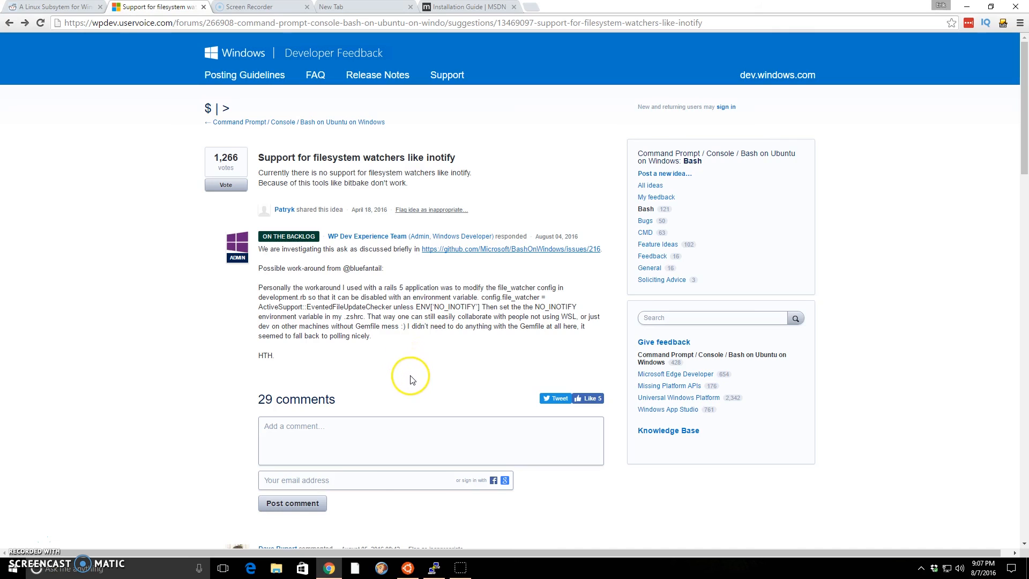
pyautogui.moveTo(411, 379)
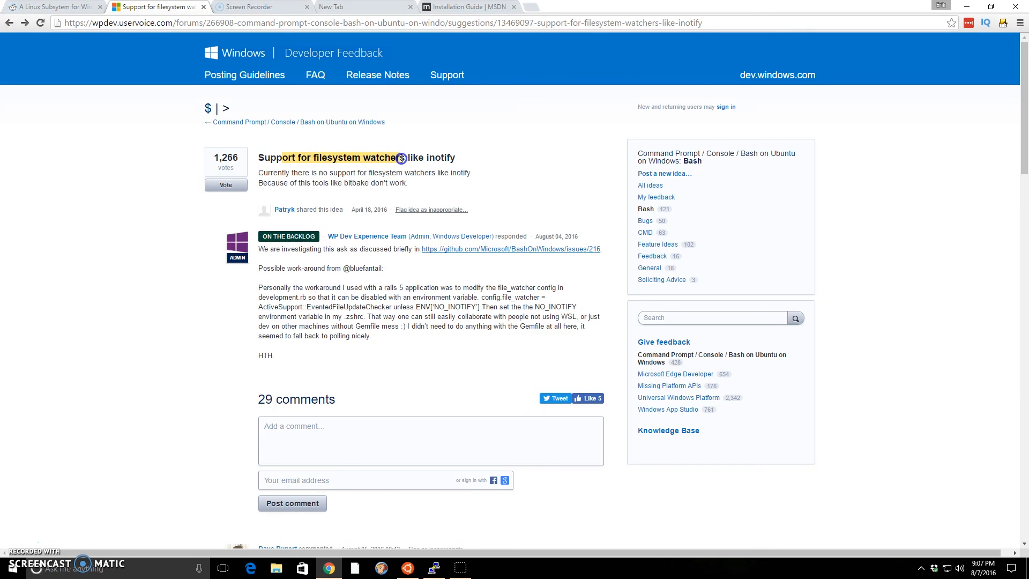
pyautogui.scroll(-3)
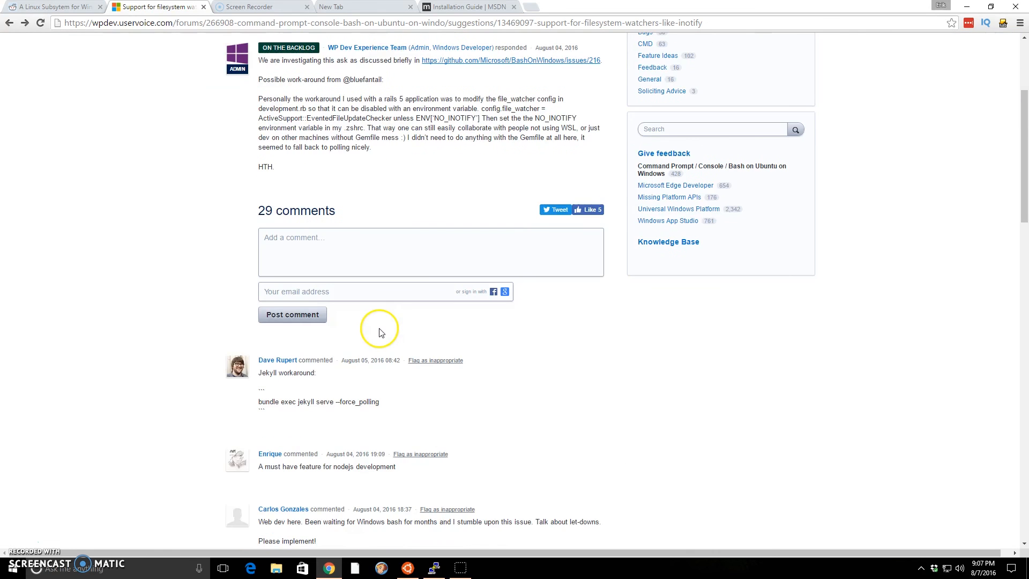
pyautogui.scroll(-3)
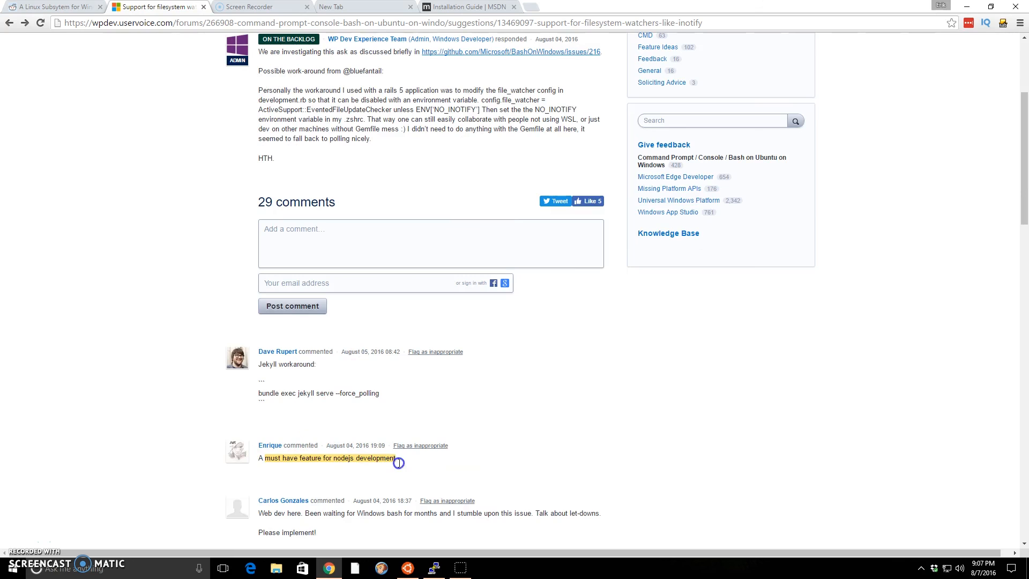
pyautogui.scroll(3)
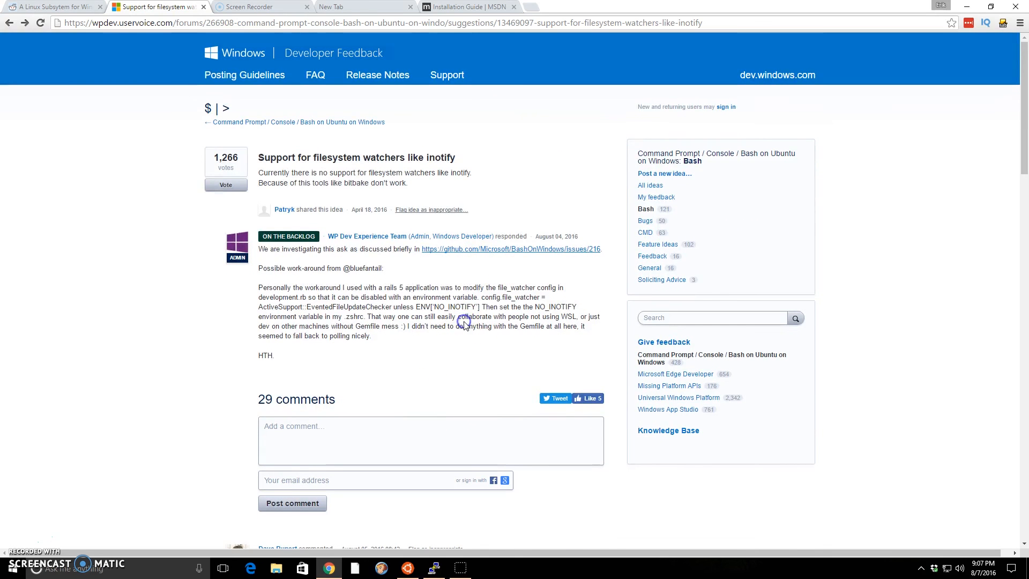
pyautogui.moveTo(464, 325)
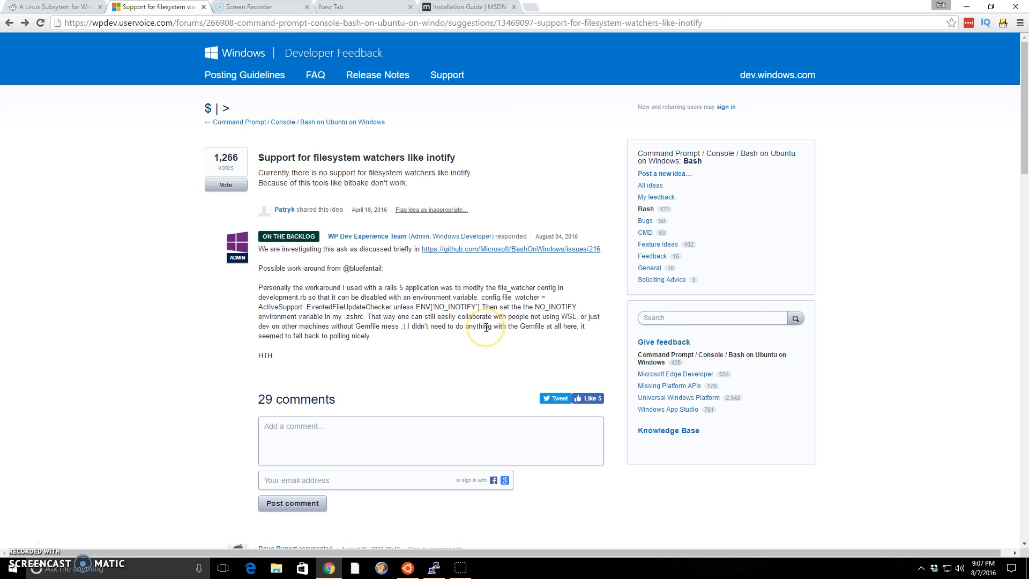
pyautogui.moveTo(432, 342)
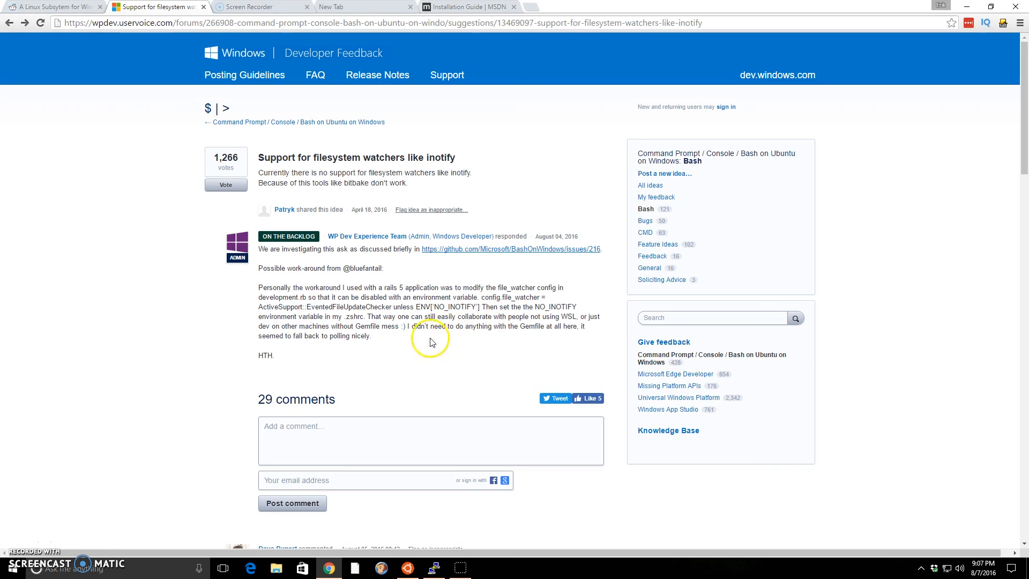